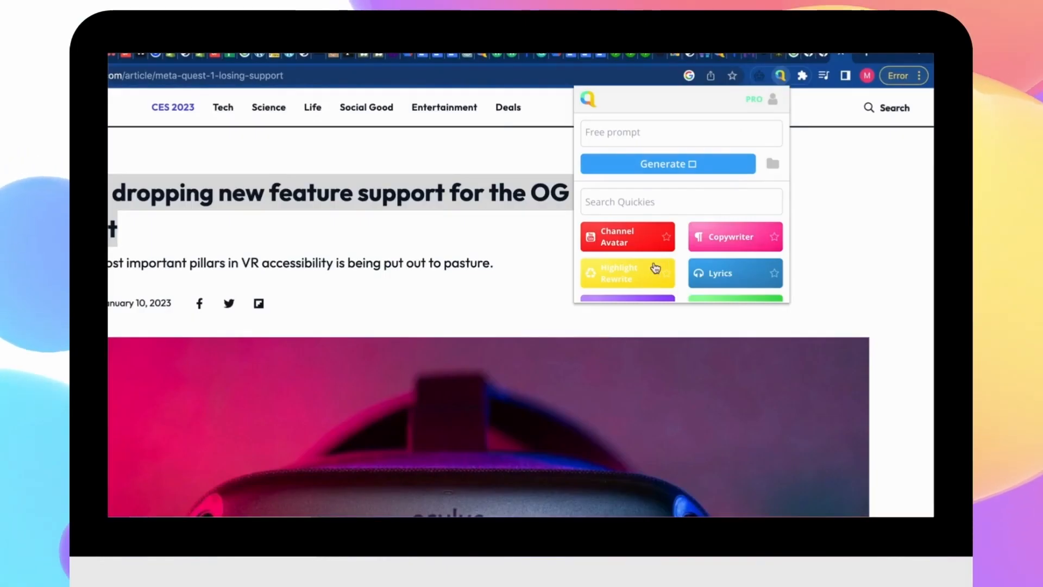
Step: Show the quickie.ai site's Custom Quickies section on building your own A.I. shortcuts
click(618, 271)
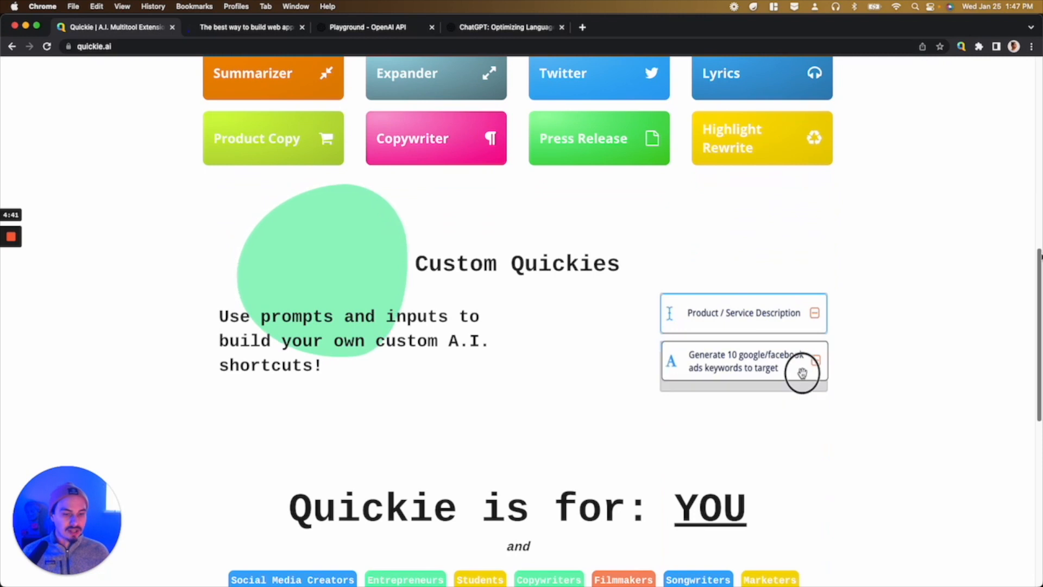
scroll(up, 3)
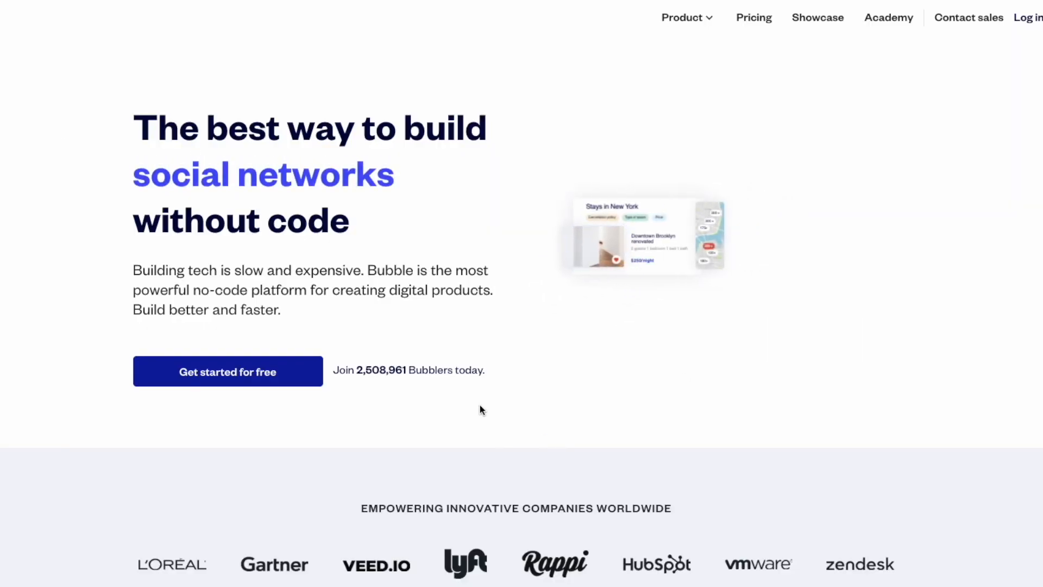
Step: Switch from Bubble to the ChatGPT announcement post, then to the OpenAI Playground
click(503, 27)
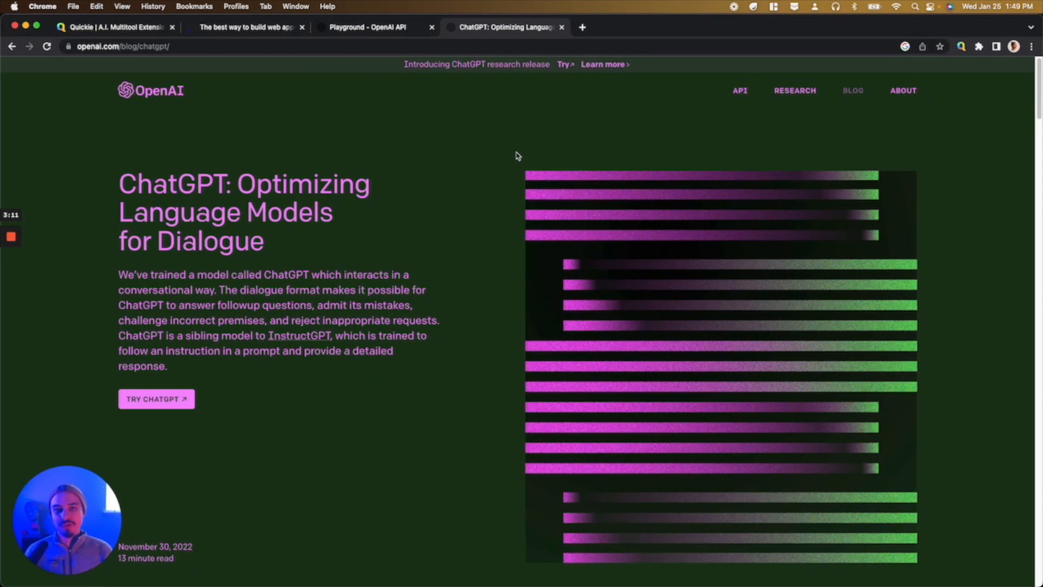
click(366, 28)
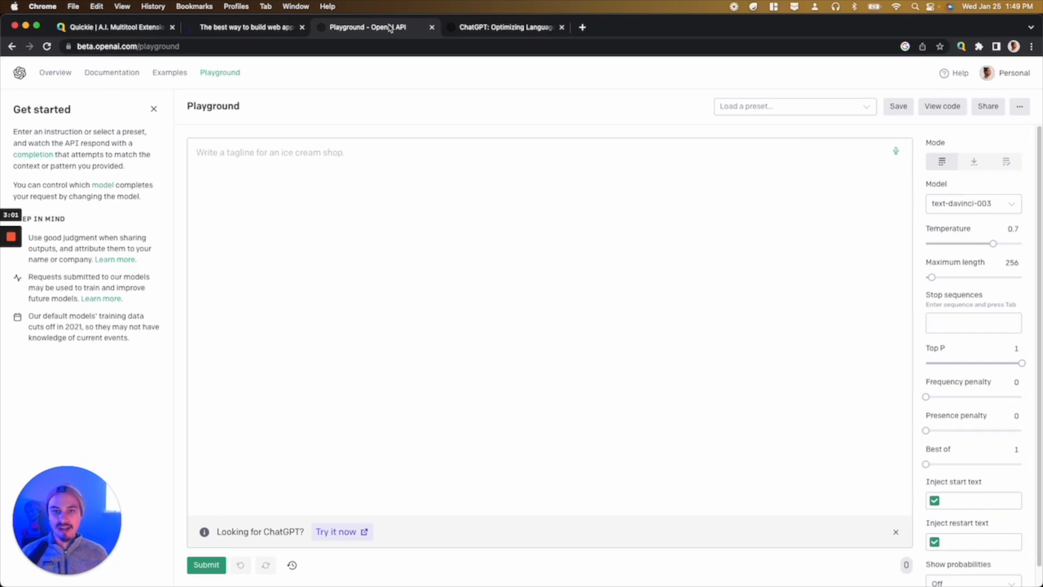
Step: Enter the prompt 'Names for a chrome extension that helps users get more done faster using contextual a.i.'
text(Names f)
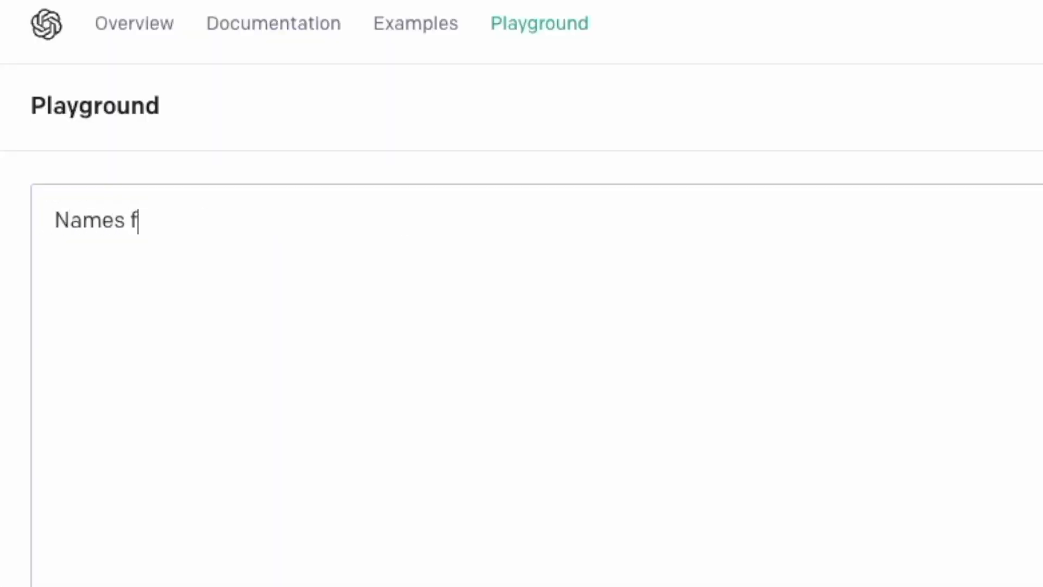
text(or a)
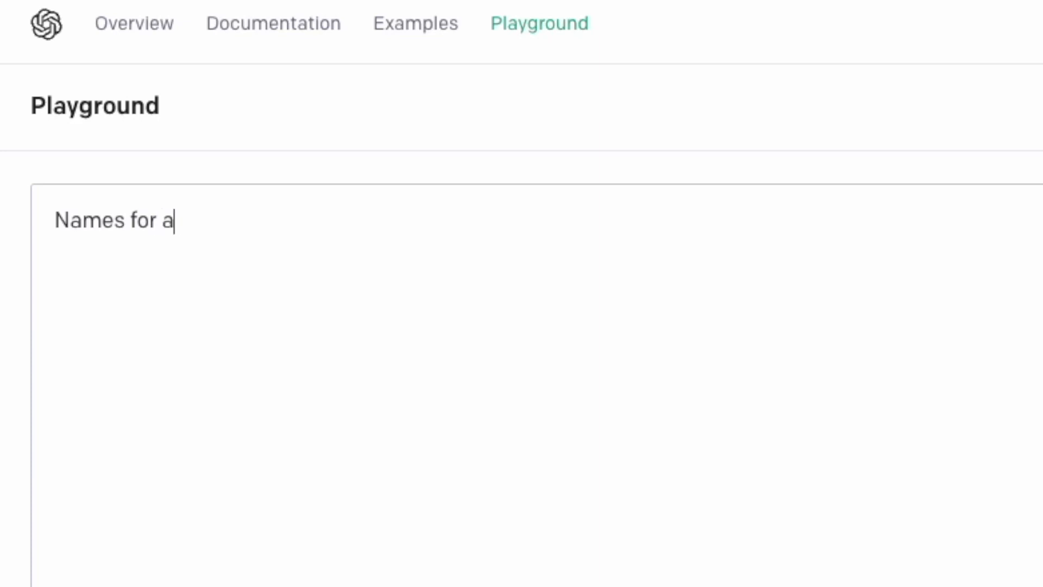
text(chrome ex)
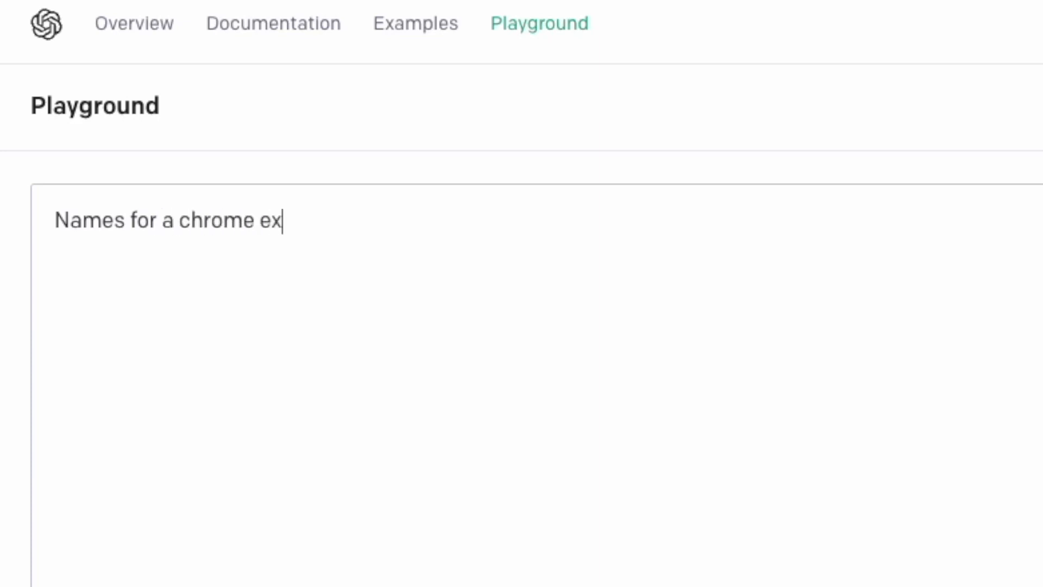
text(tension that)
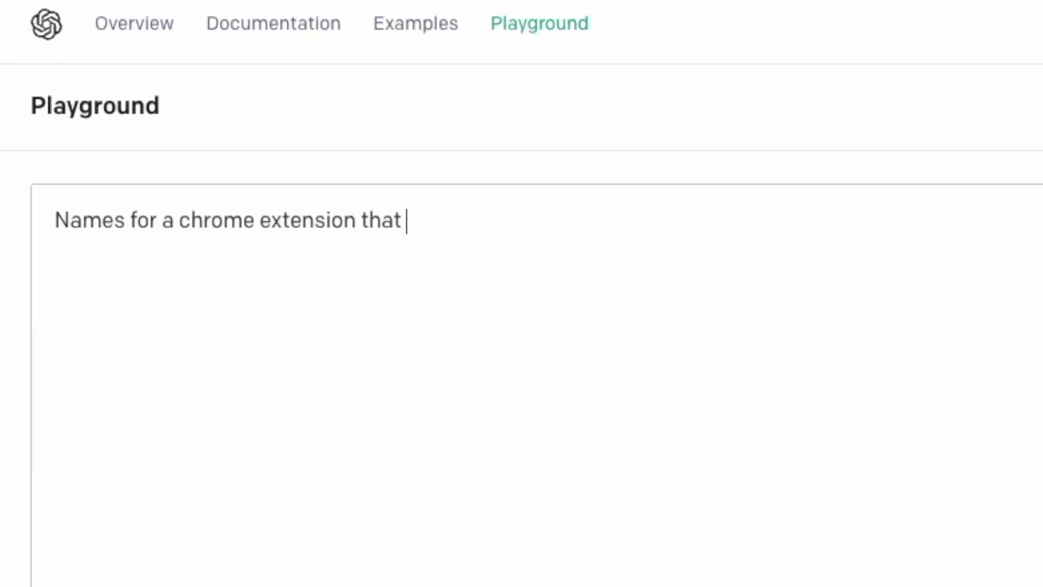
text(helps users)
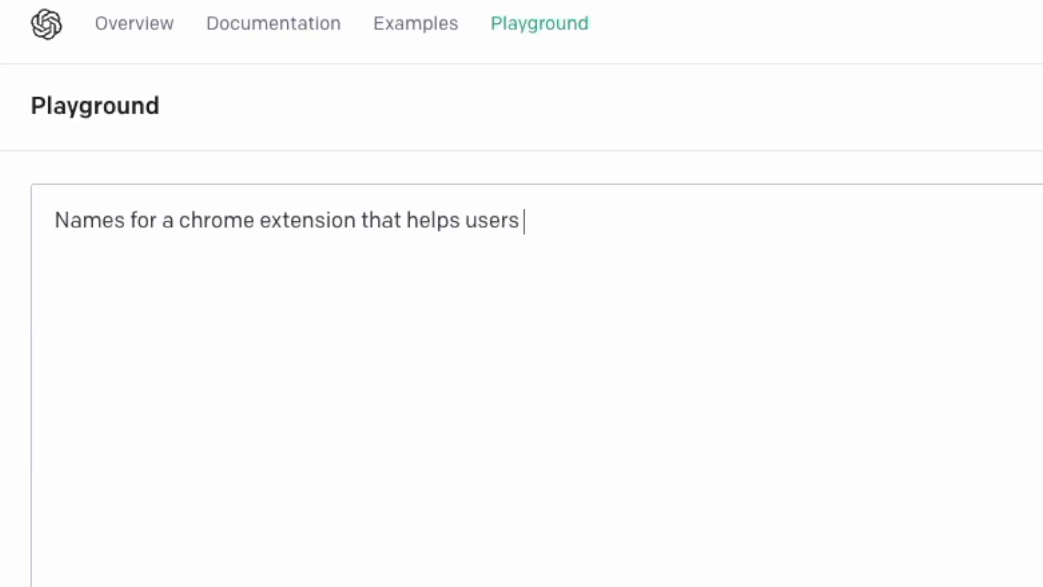
text(get more done)
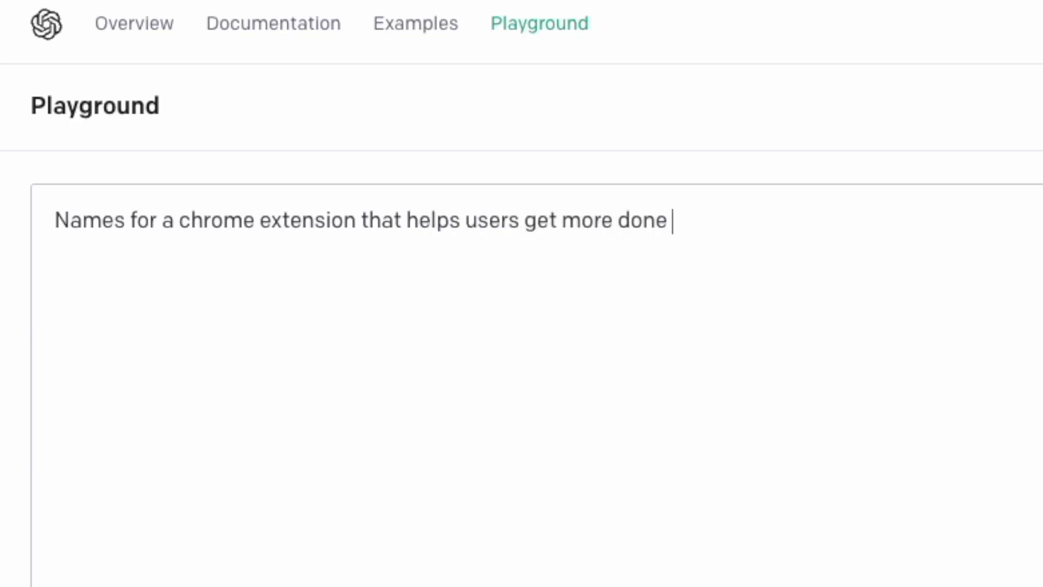
text(faster usig)
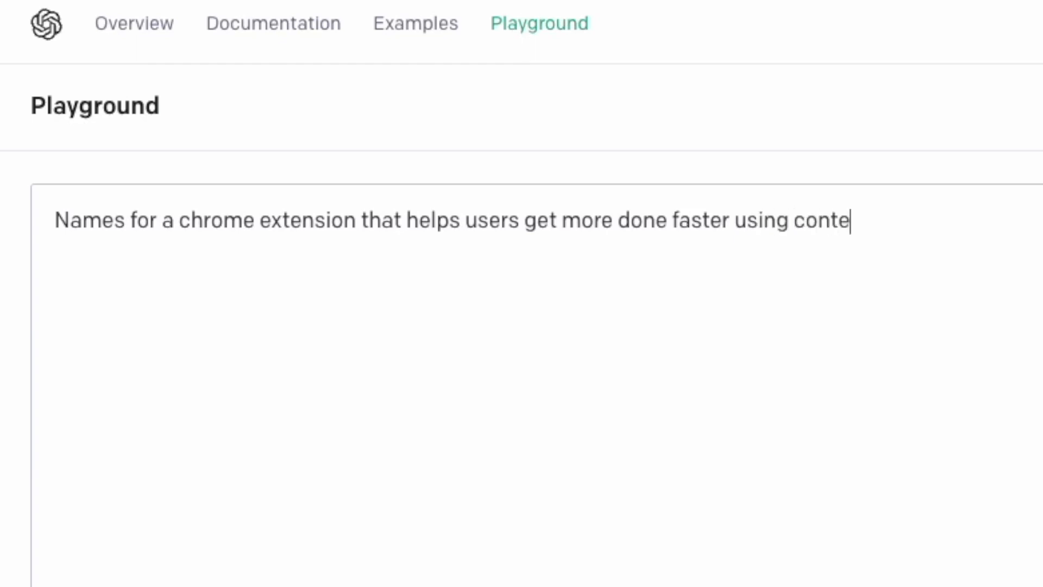
text(xtual a.)
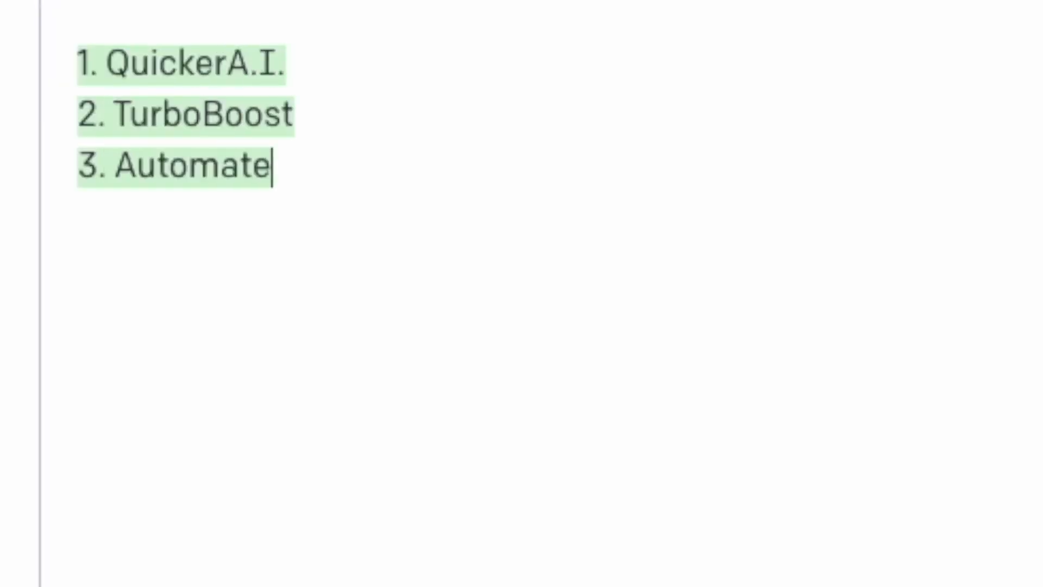
text(Now)
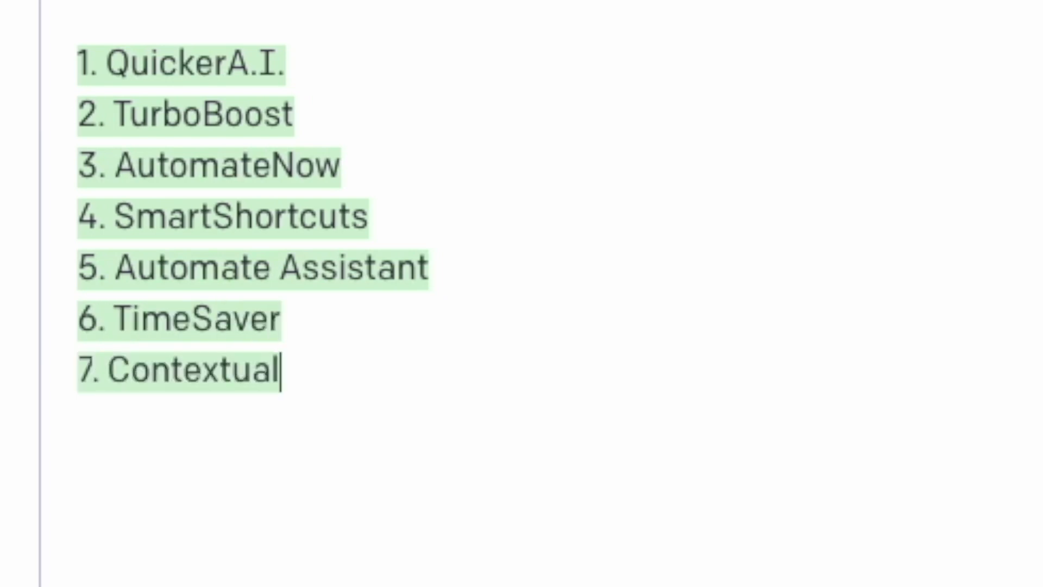
text(A.I.)
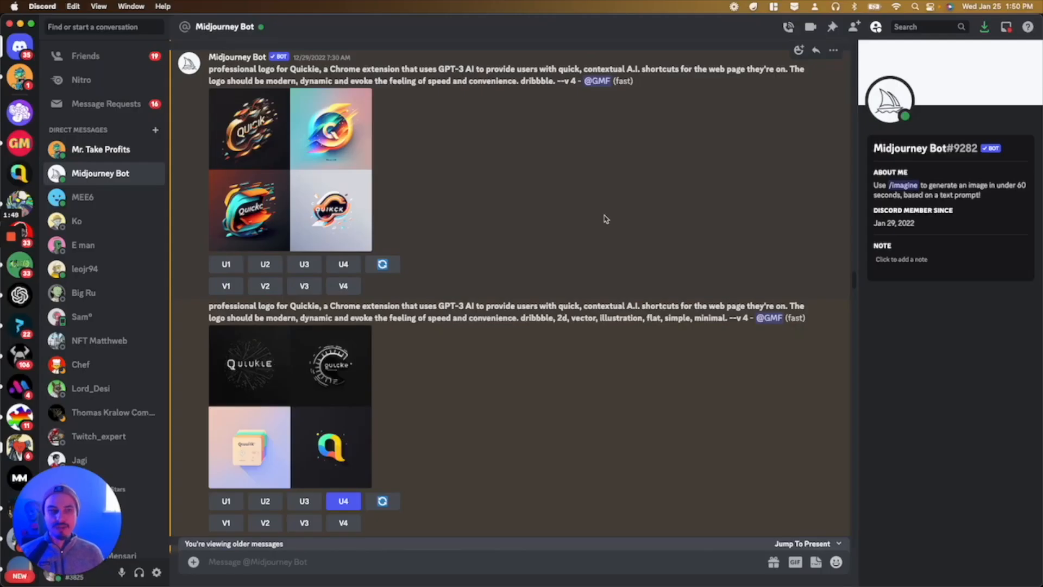
mouse_move(549, 153)
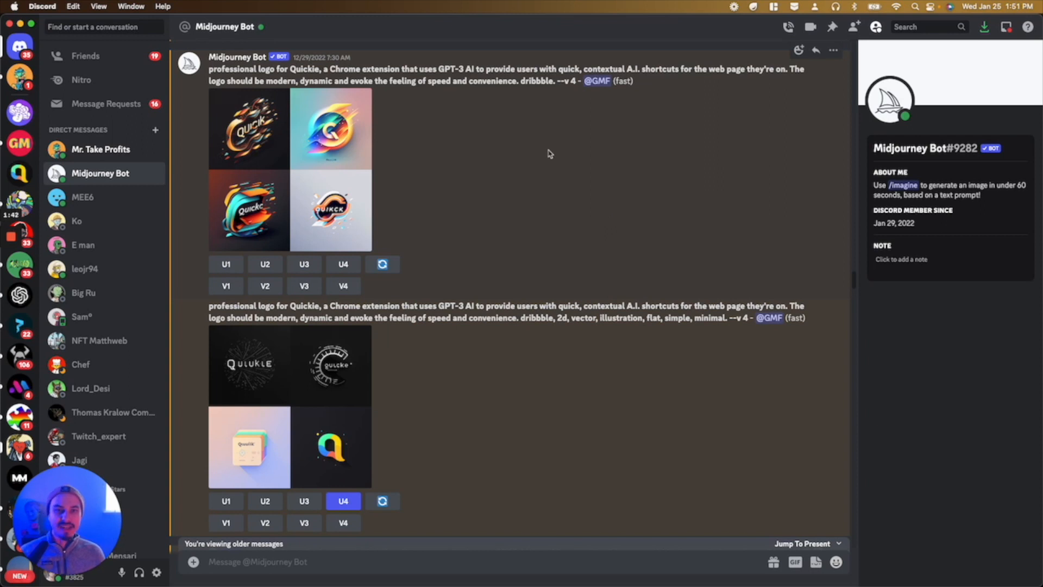
mouse_move(565, 149)
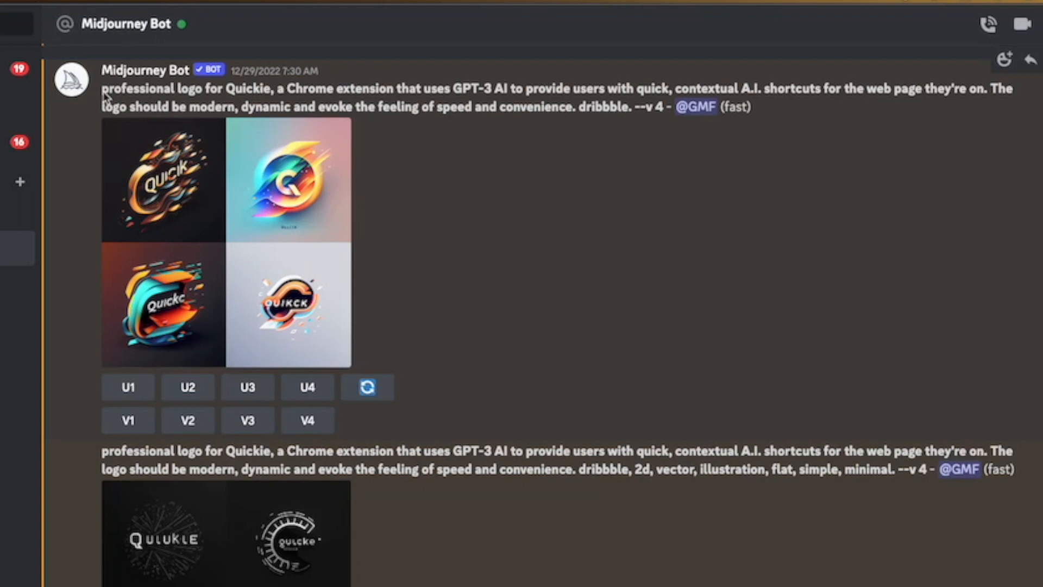
mouse_move(130, 334)
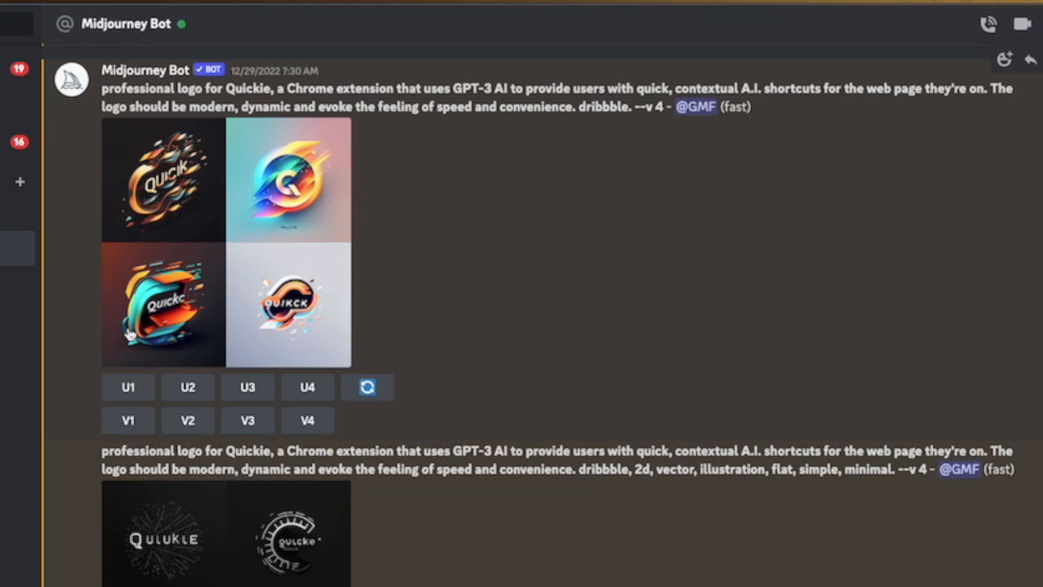
mouse_move(398, 124)
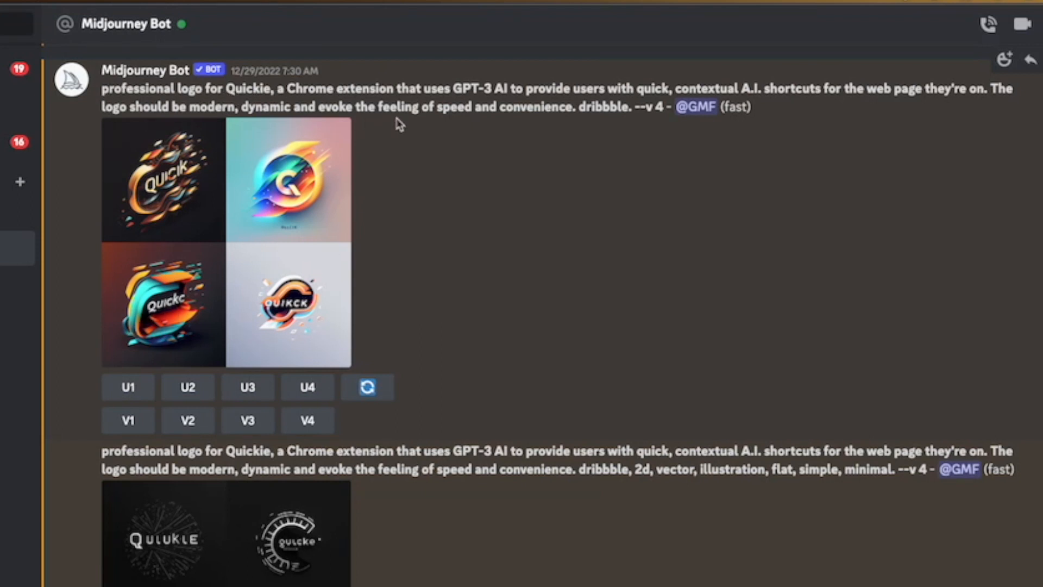
mouse_move(536, 100)
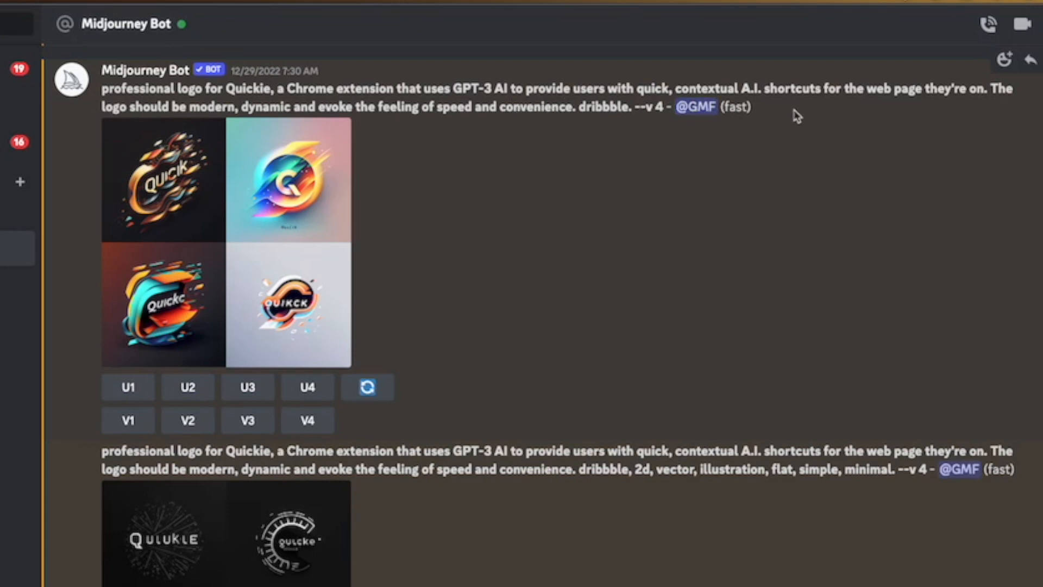
mouse_move(892, 123)
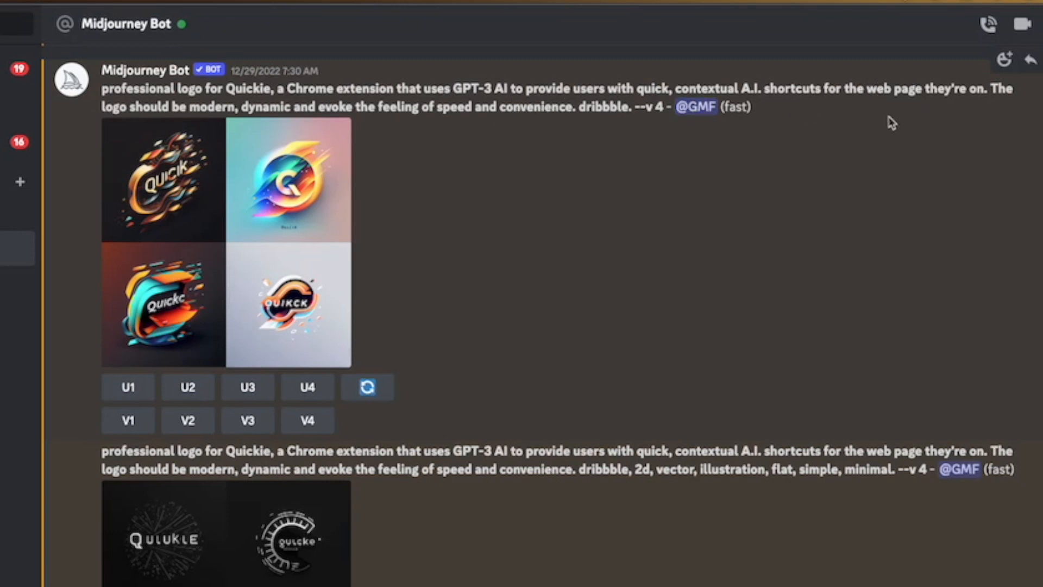
mouse_move(443, 151)
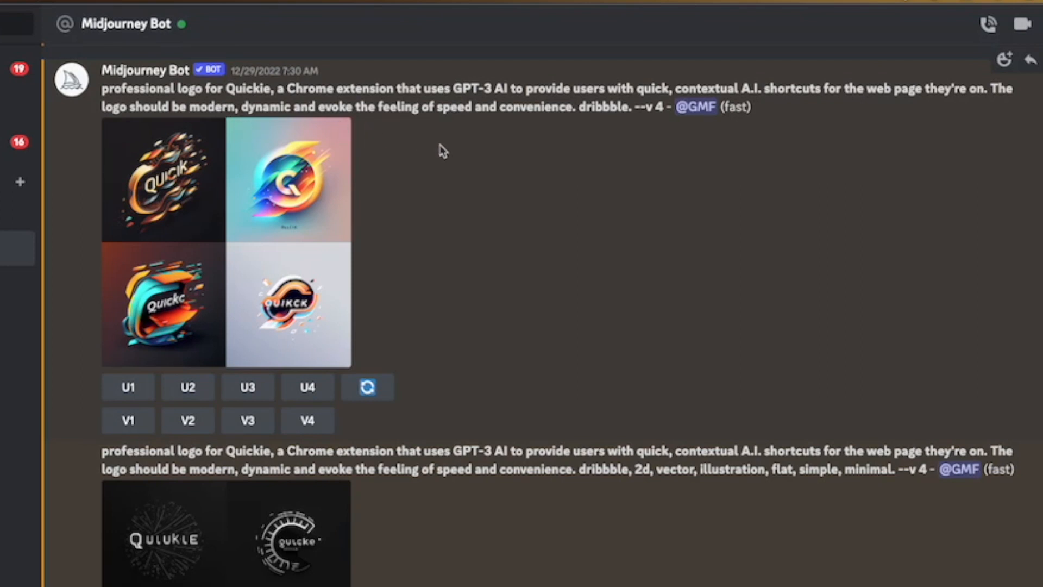
mouse_move(612, 119)
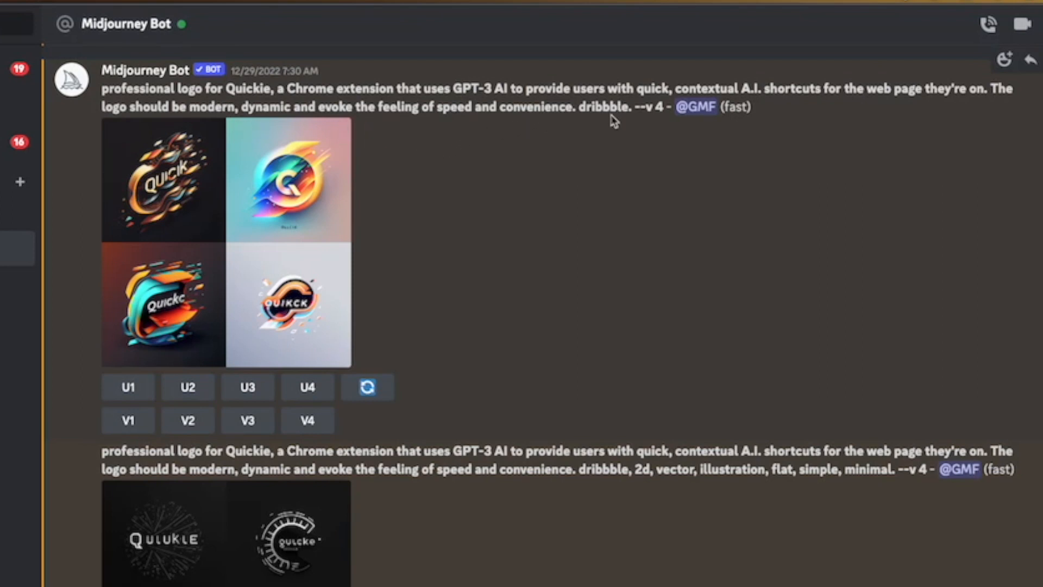
mouse_move(653, 115)
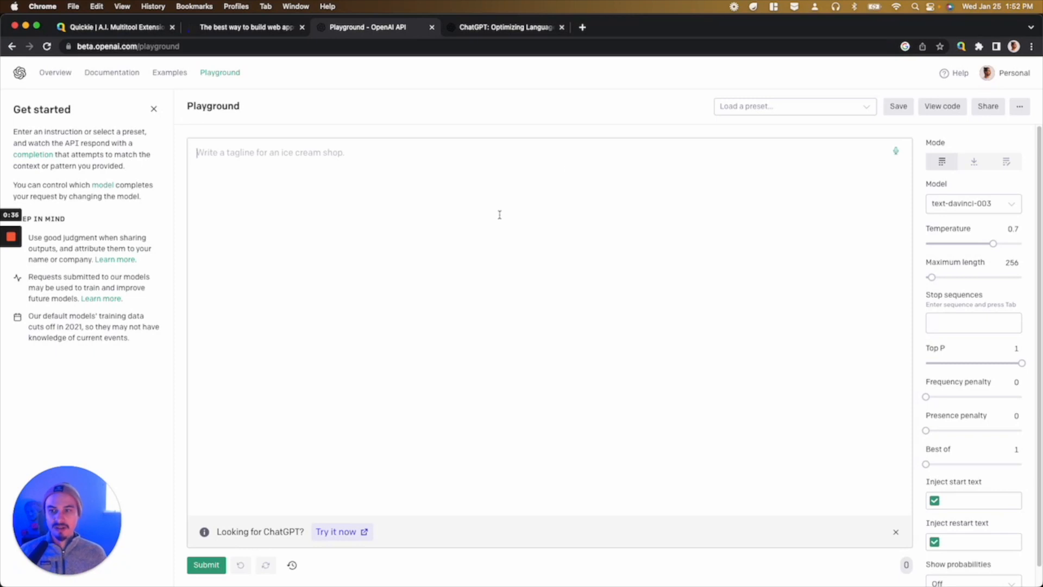
mouse_move(473, 193)
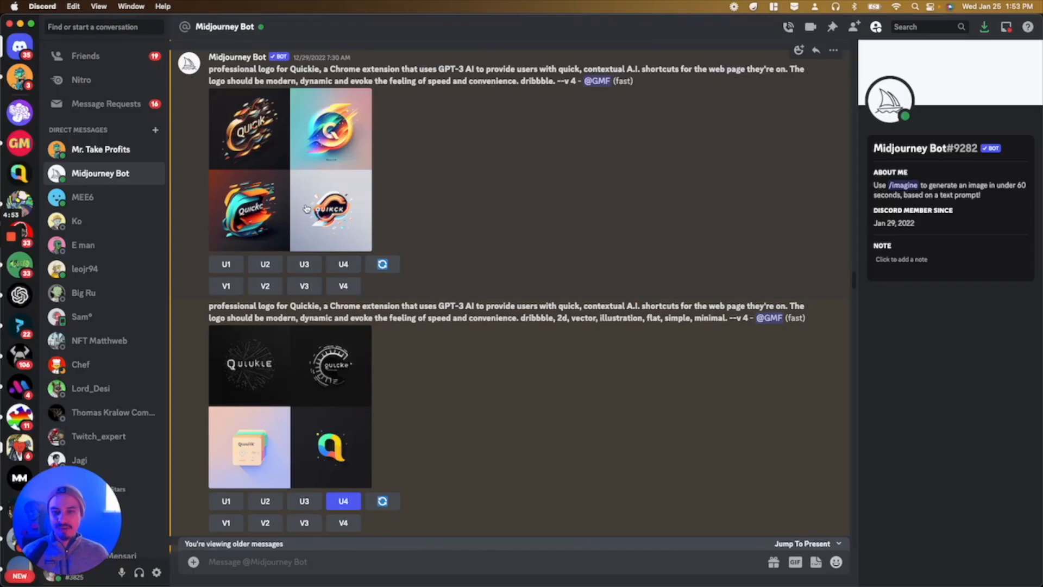
mouse_move(292, 188)
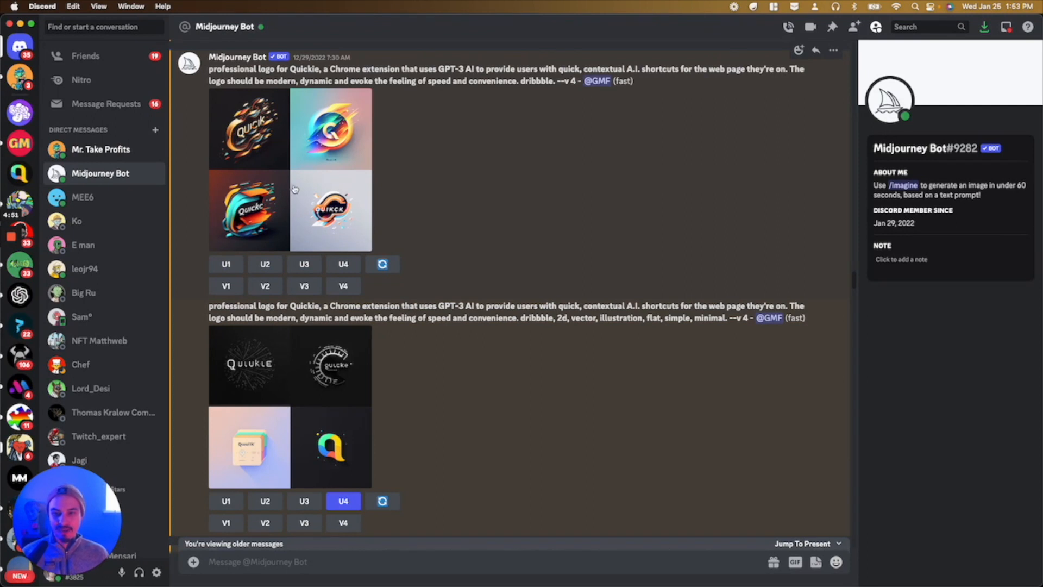
mouse_move(855, 266)
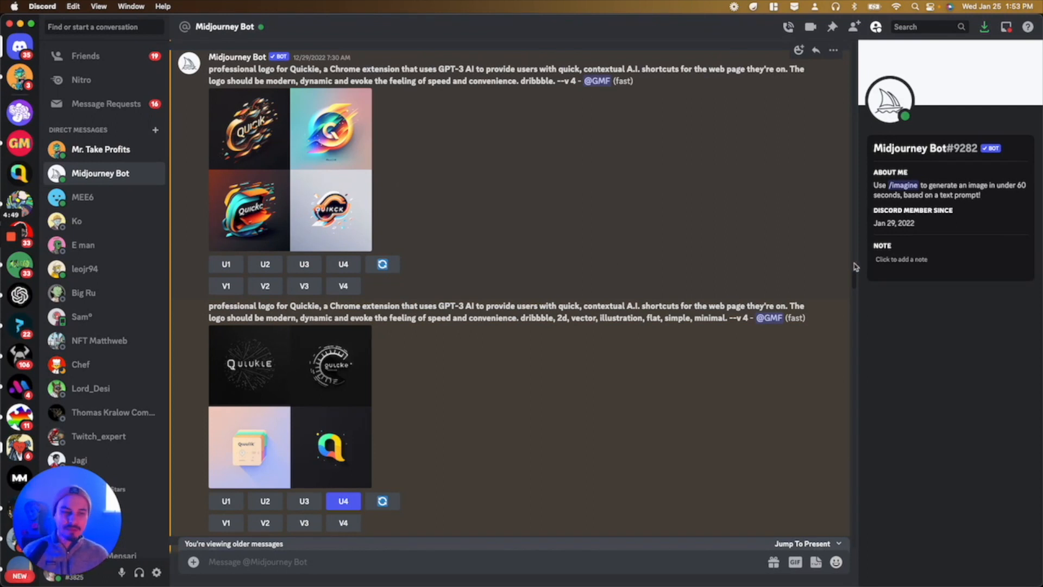
Step: View the upscaled colourful Q logo enlarged, then return to the Midjourney chat
scroll(down, 3)
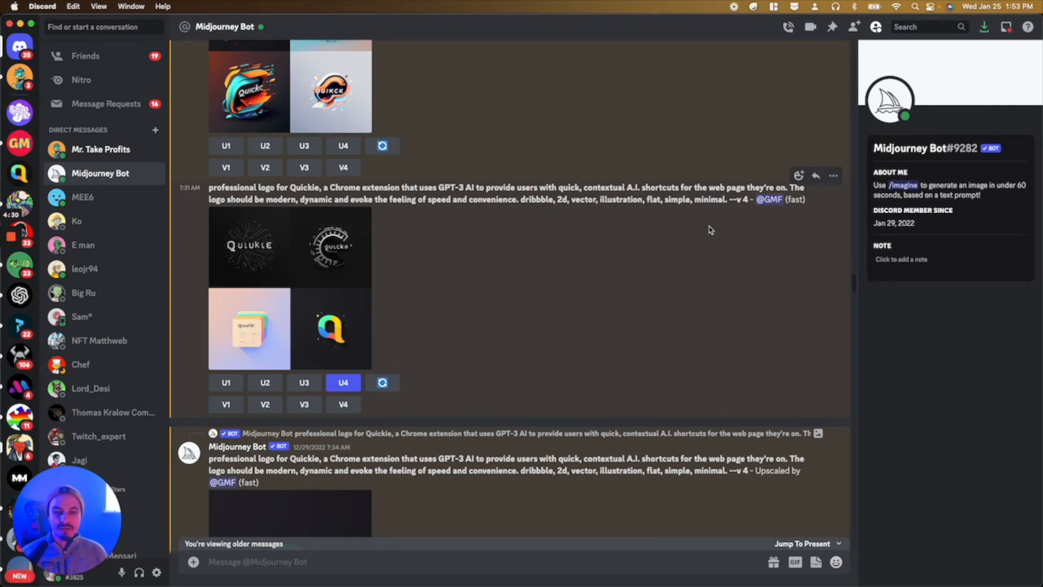
mouse_move(416, 269)
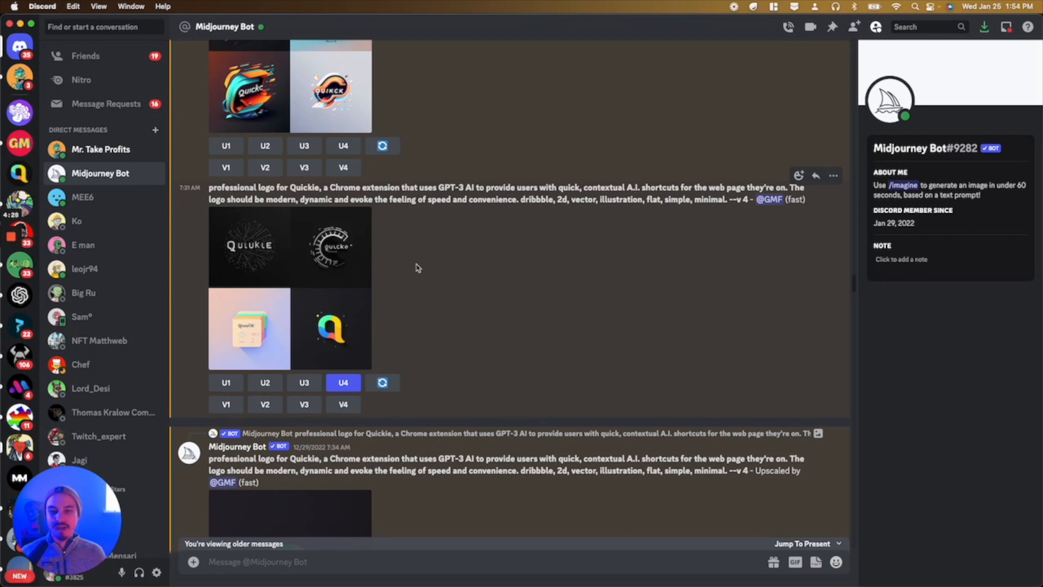
mouse_move(350, 291)
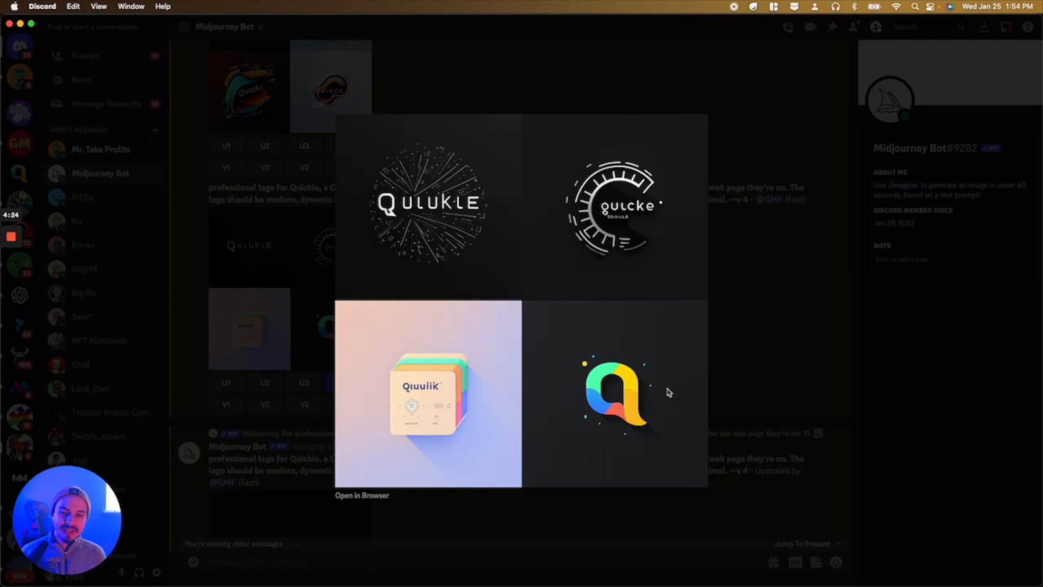
mouse_move(588, 408)
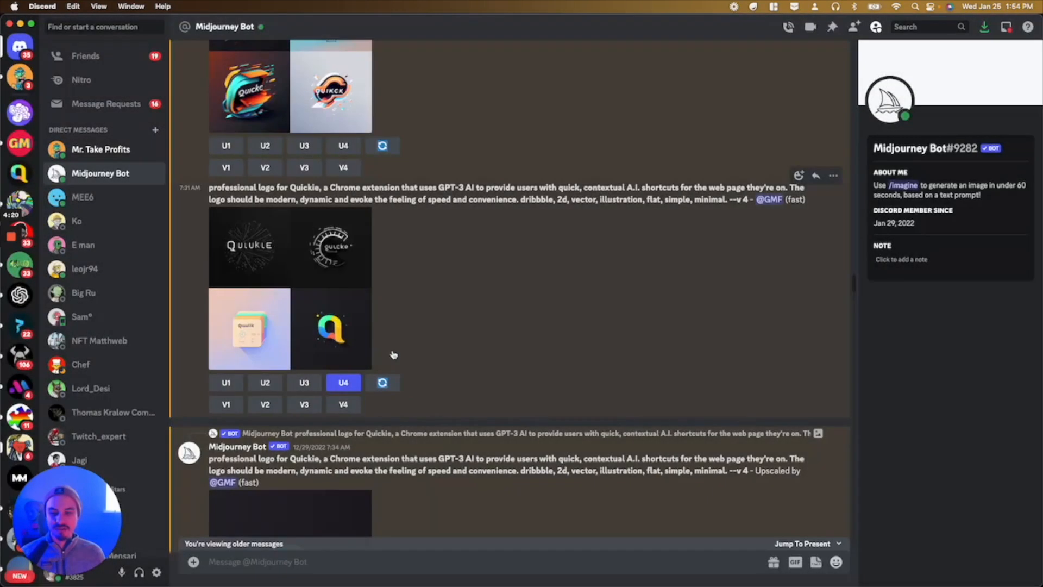
scroll(up, 3)
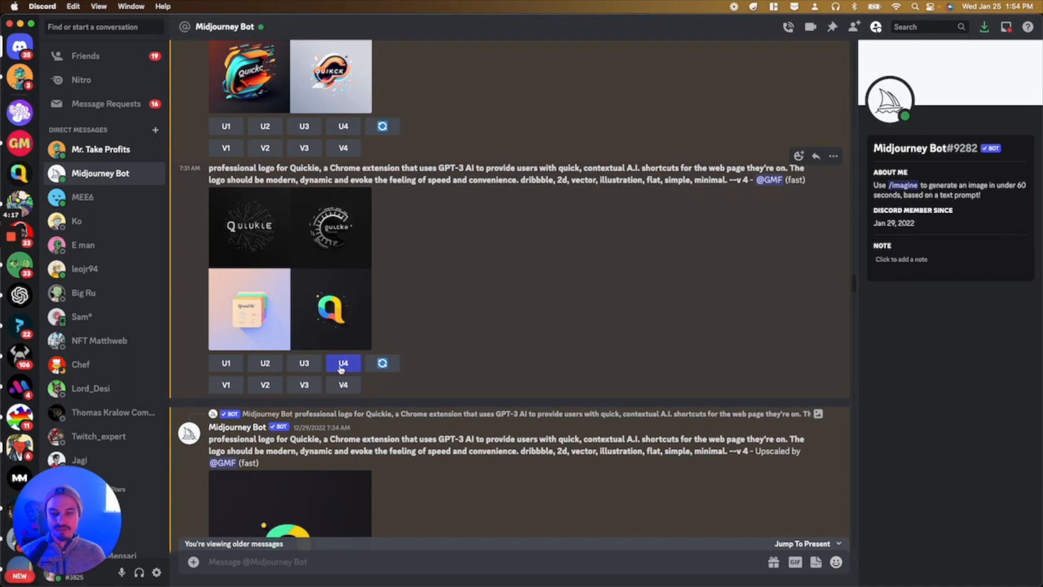
click(330, 309)
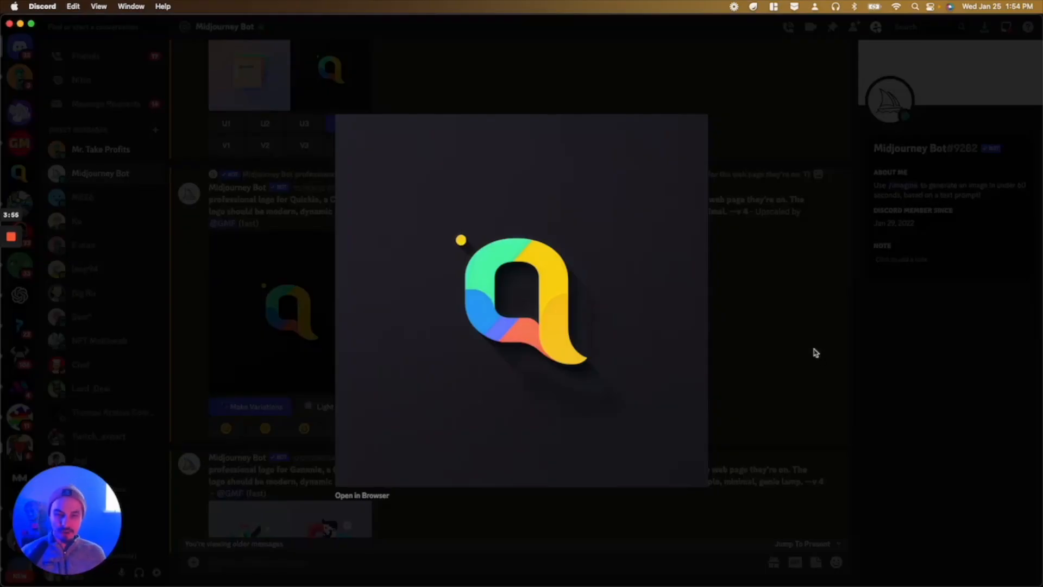
click(816, 352)
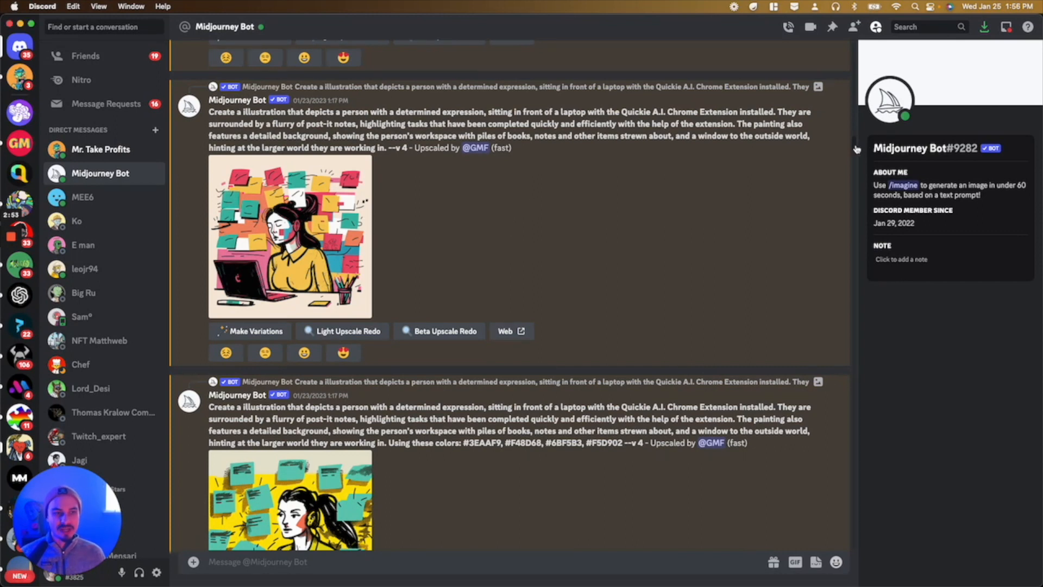
Step: Browse the Midjourney illustrations of an excited person installing an A.I. Chrome extension
scroll(down, 3)
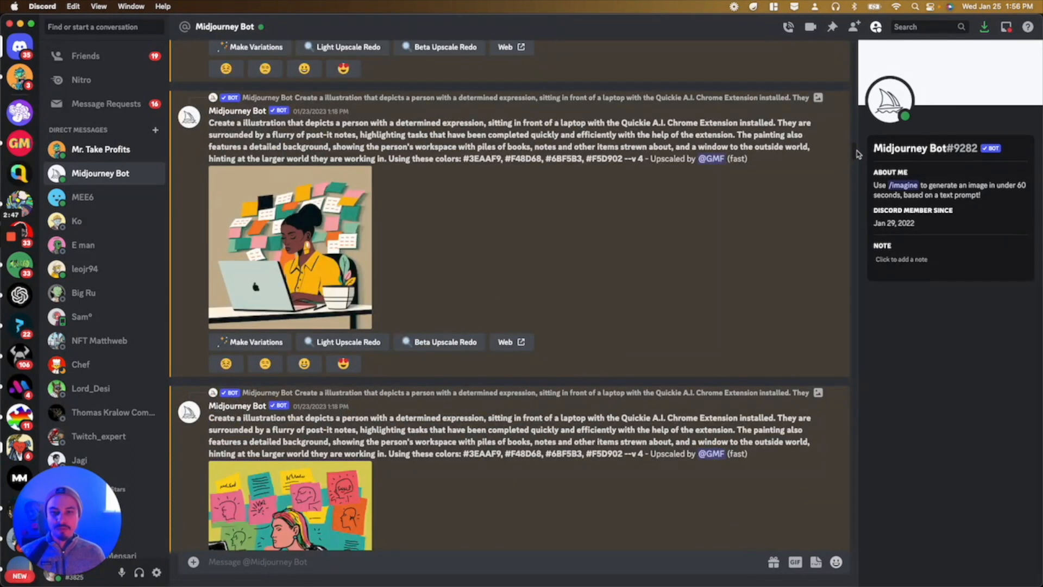
scroll(down, 3)
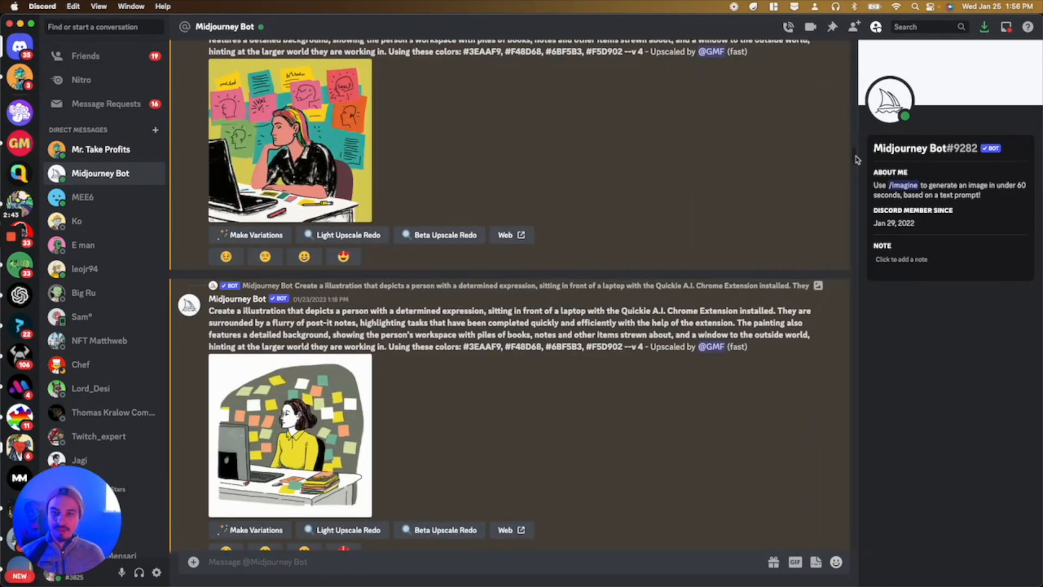
scroll(down, 3)
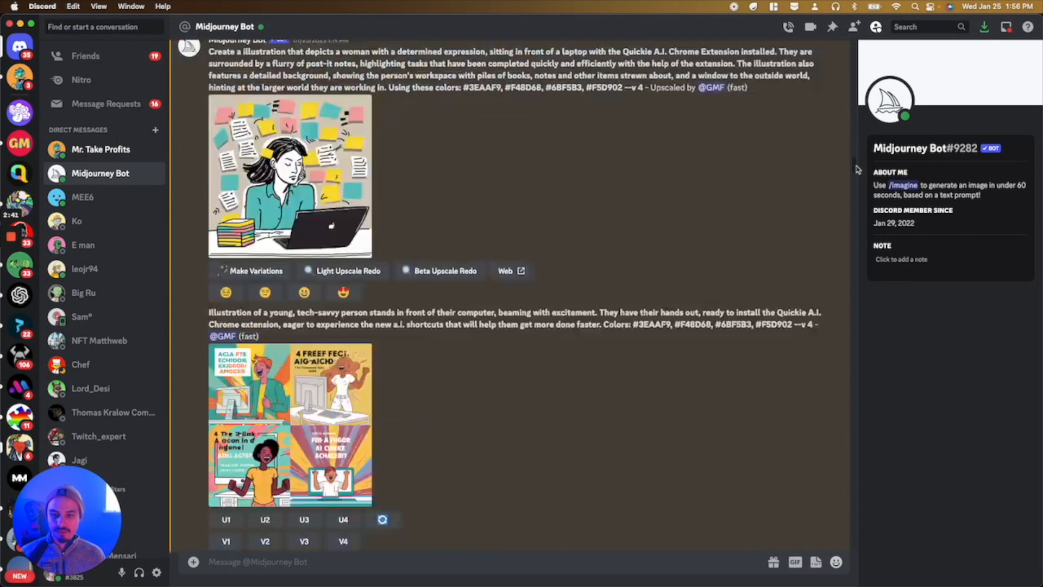
scroll(down, 3)
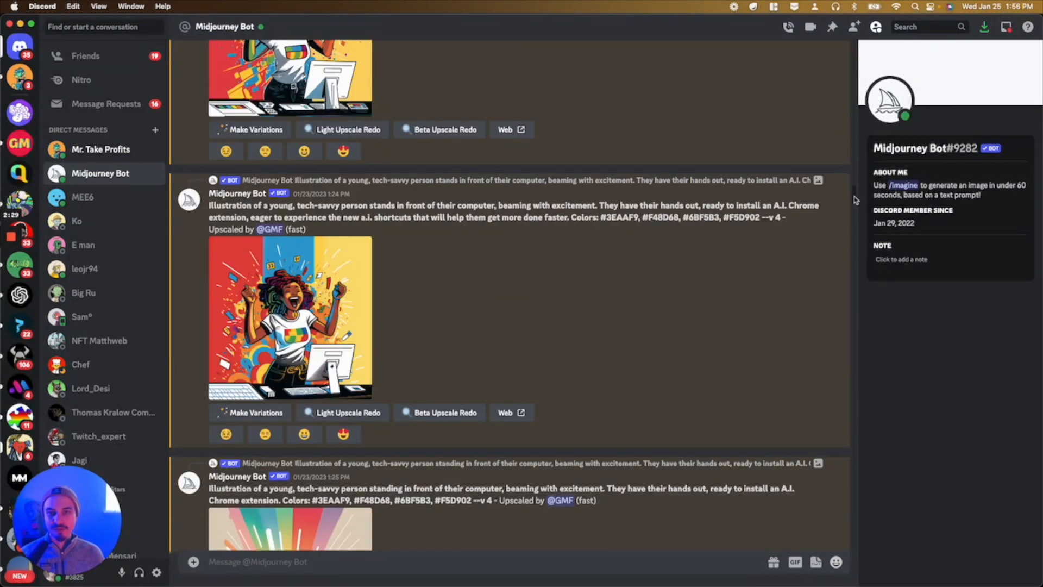
scroll(down, 3)
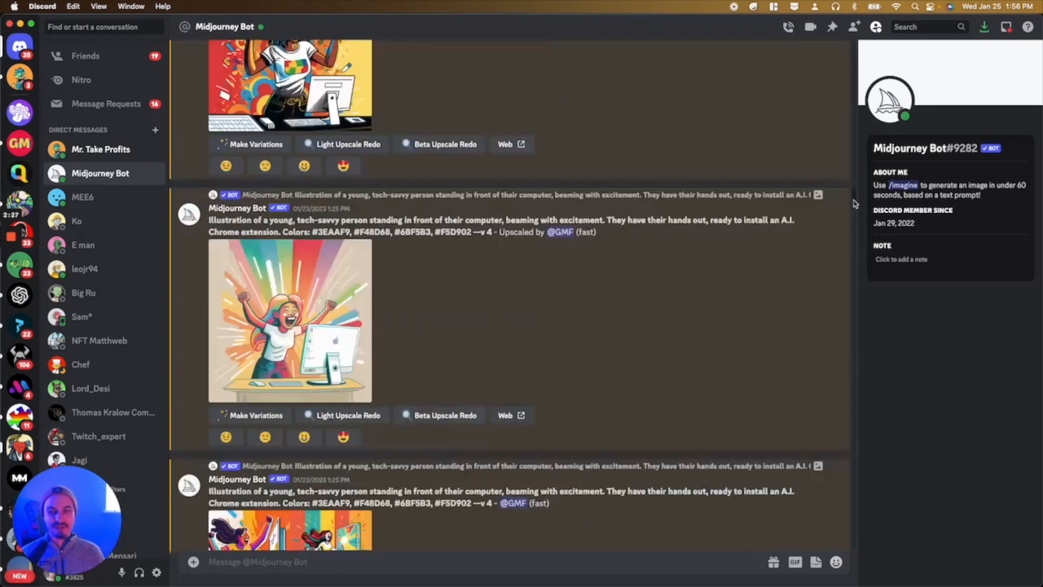
scroll(down, 3)
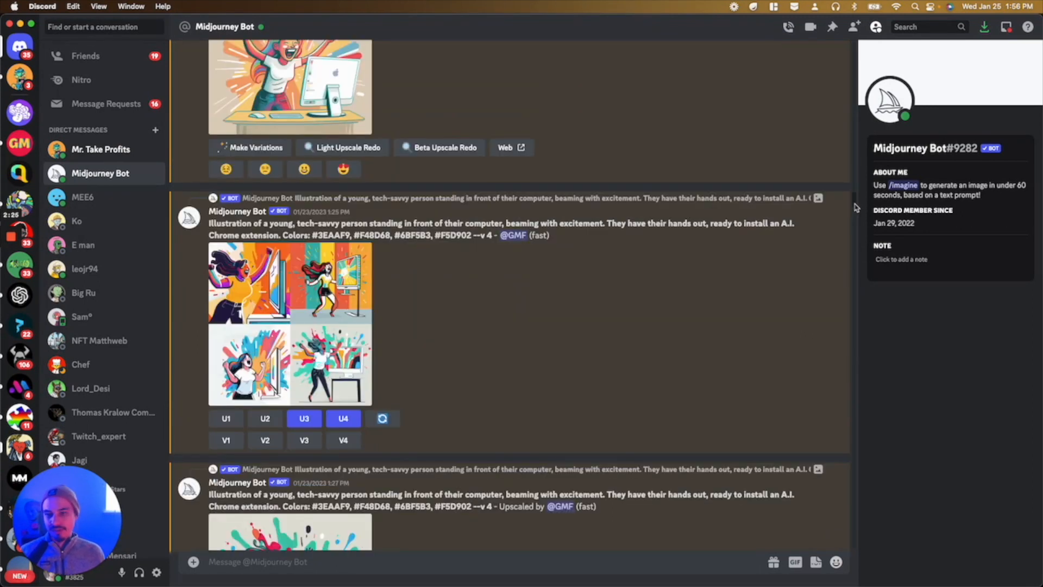
scroll(down, 3)
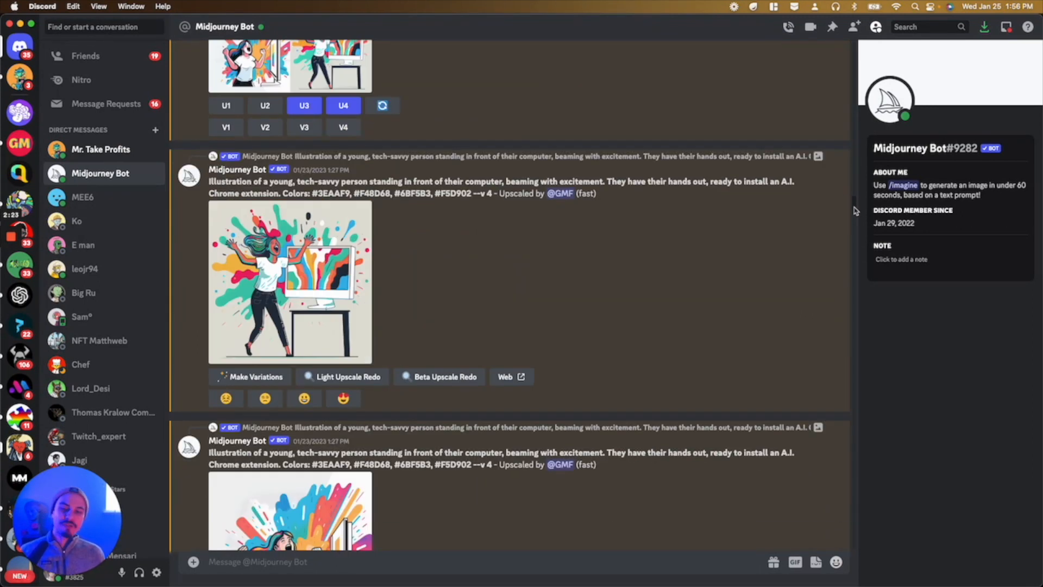
mouse_move(381, 254)
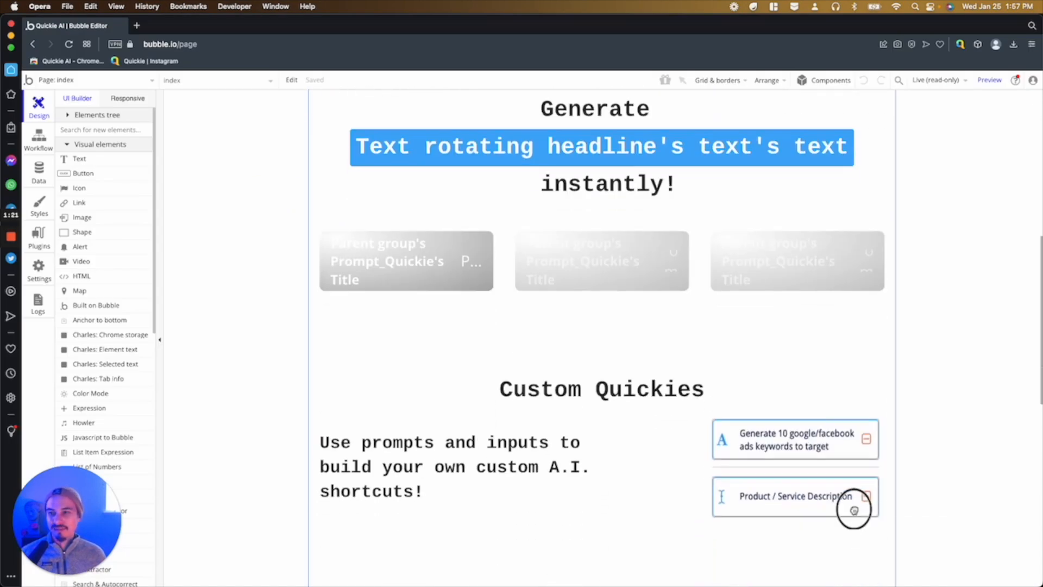
Step: Show the Quickie AI app's installed plugins list in the Bubble editor
scroll(up, 3)
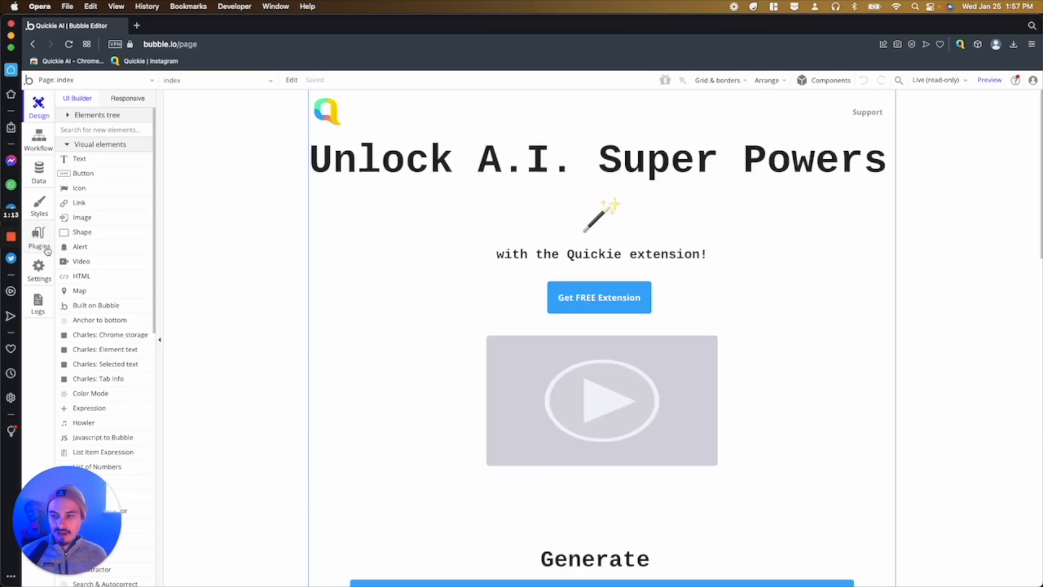
click(38, 239)
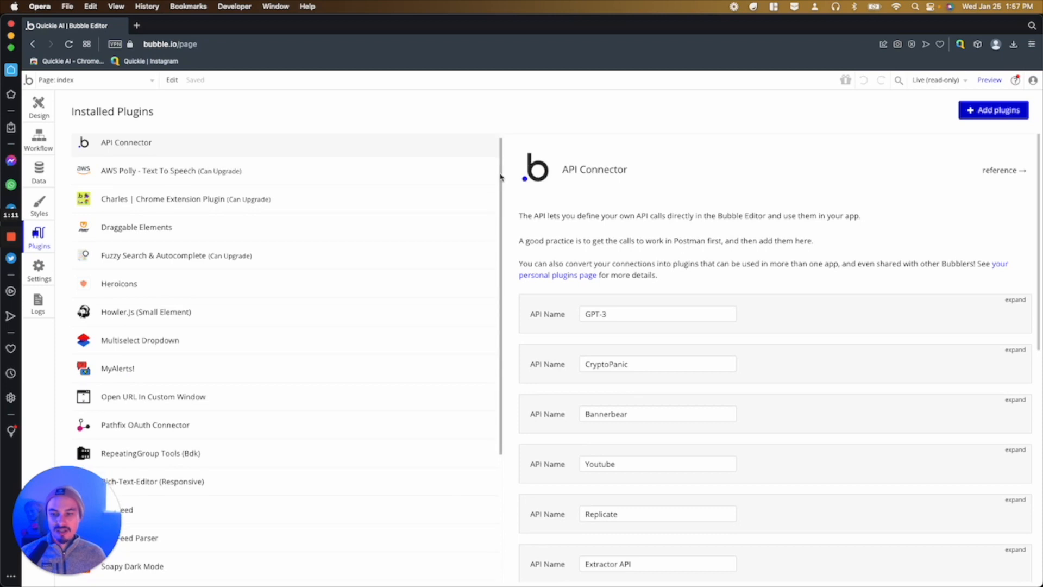
Step: Expand the GPT-3 API in API Connector, showing shared headers and calls like Get summary and Rewrite Tweet
scroll(down, 3)
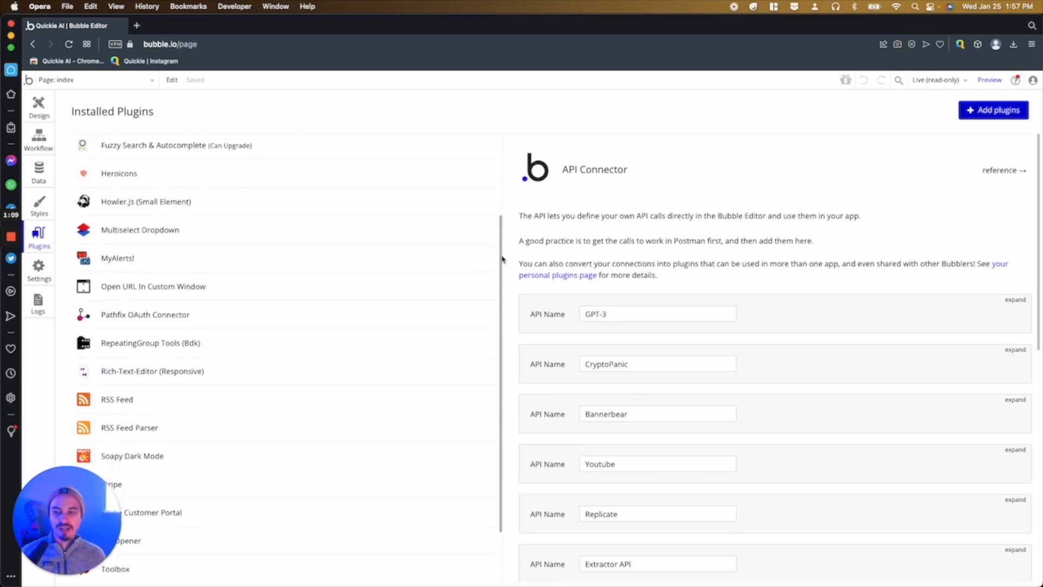
scroll(up, 3)
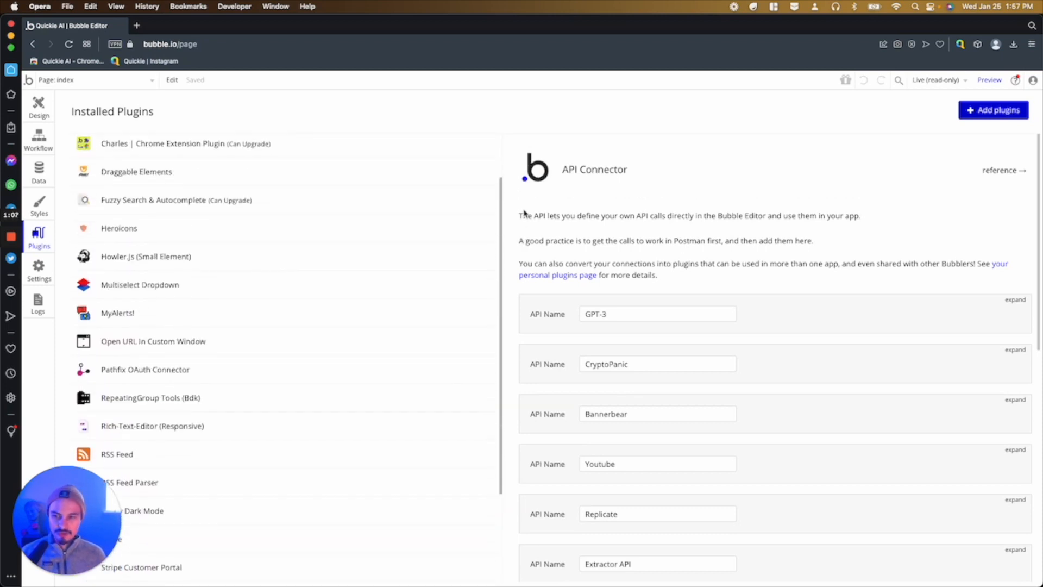
scroll(up, 3)
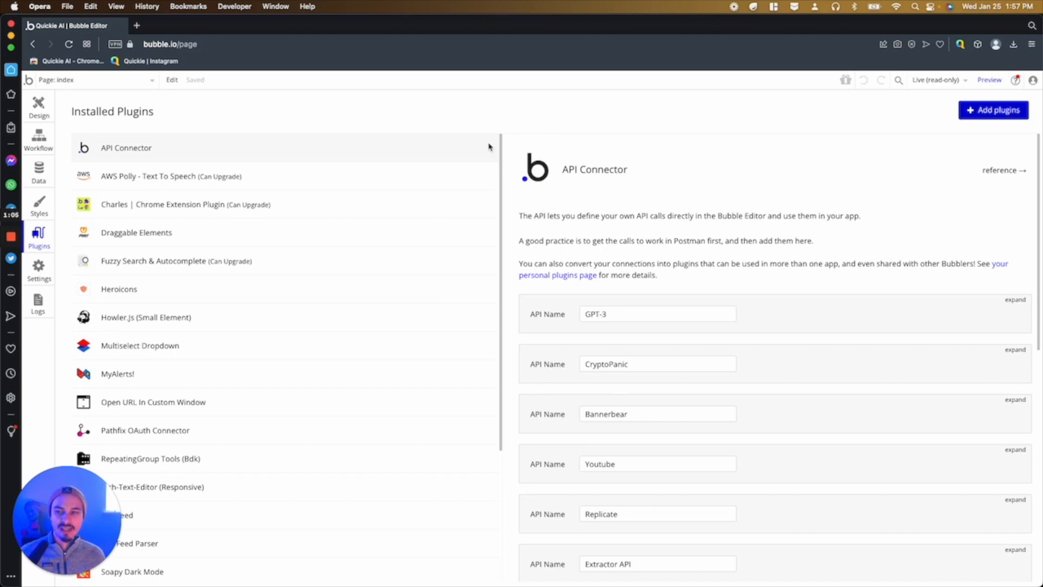
mouse_move(1033, 170)
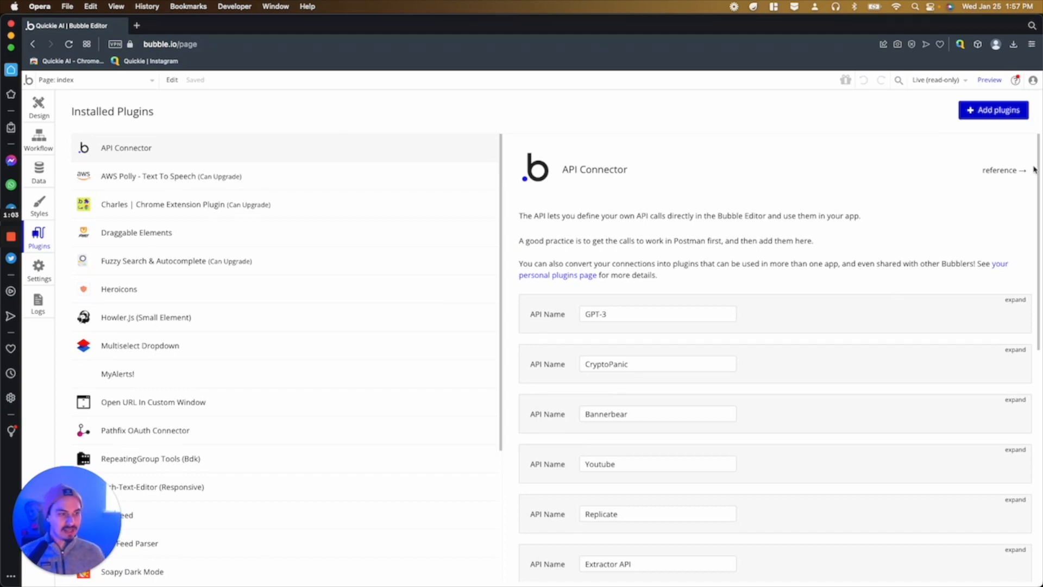
click(1016, 300)
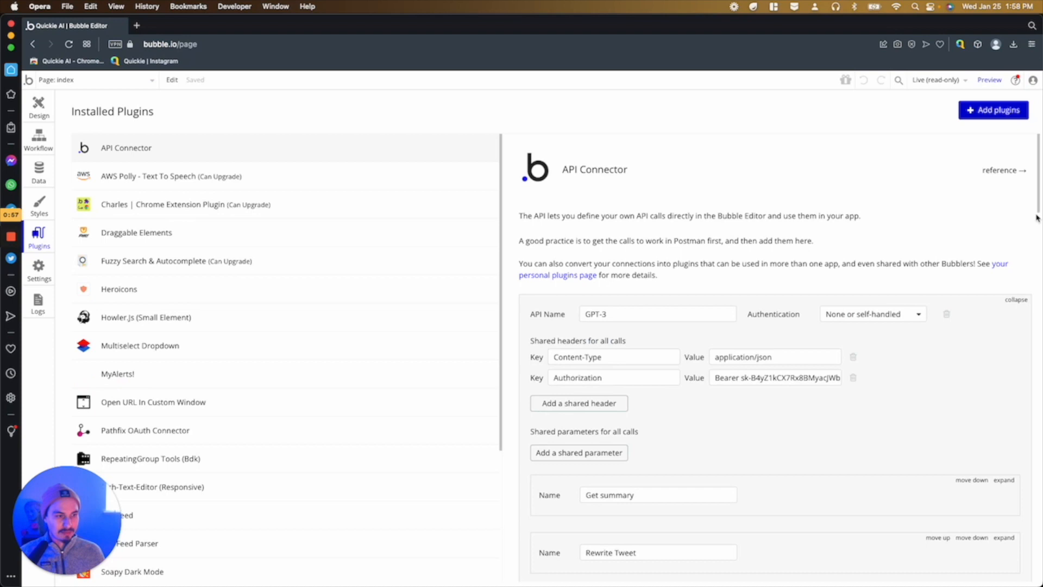
scroll(down, 3)
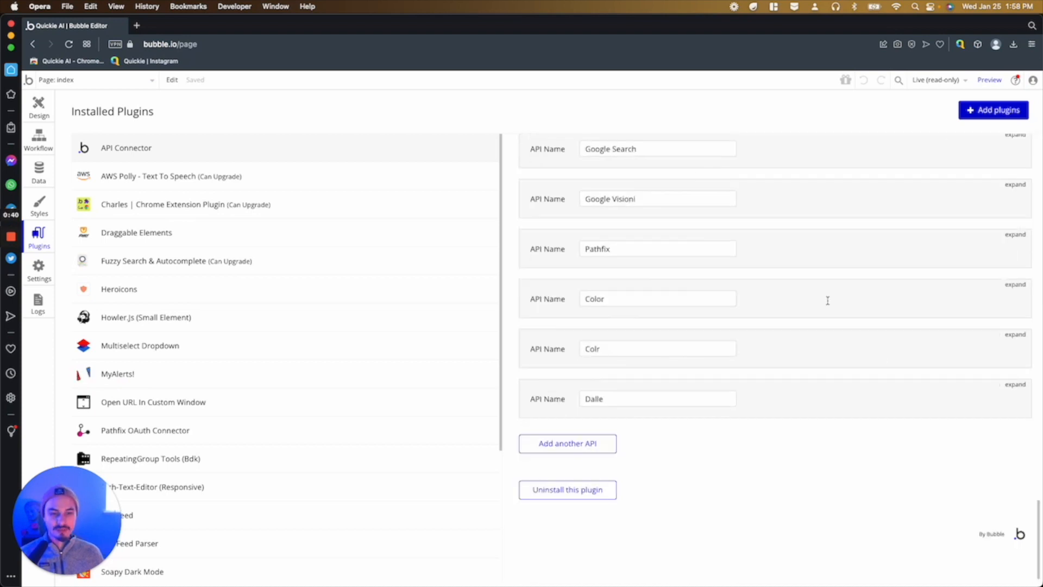
mouse_move(659, 279)
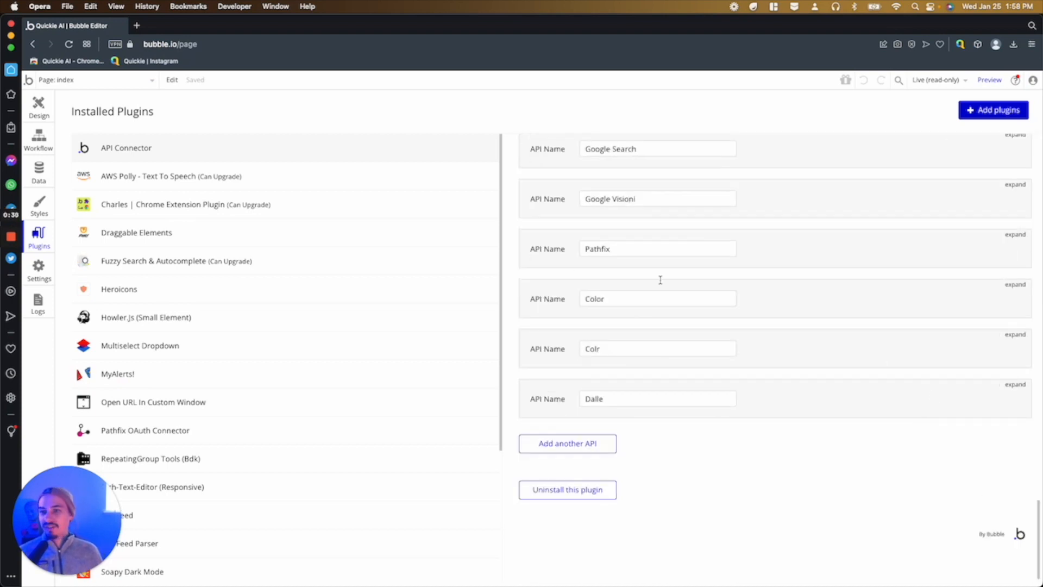
mouse_move(390, 203)
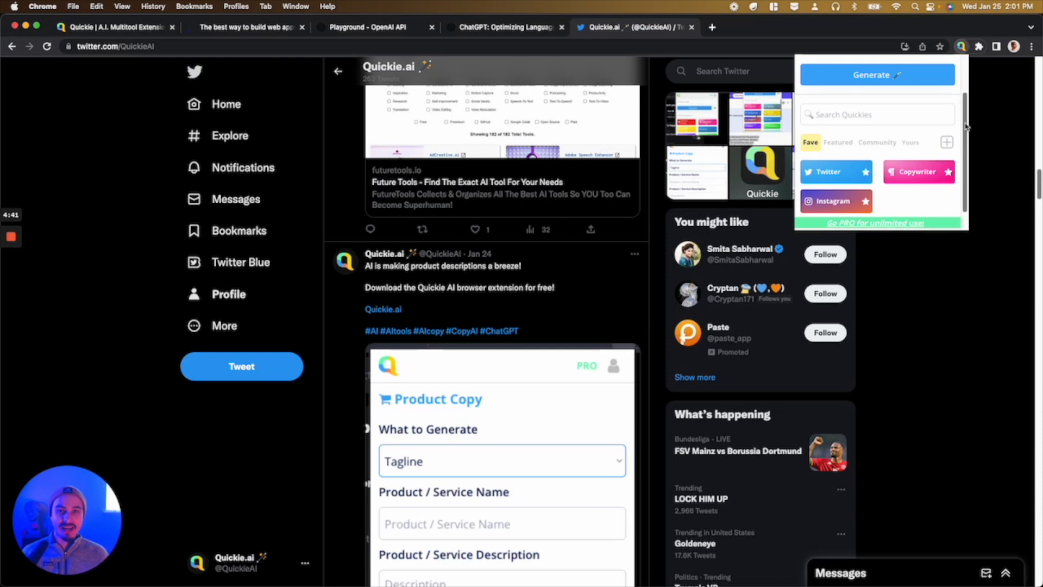
Step: Switch the Tweeter quickie to Custom Tweet, then view the product descriptions tweet alone
click(831, 172)
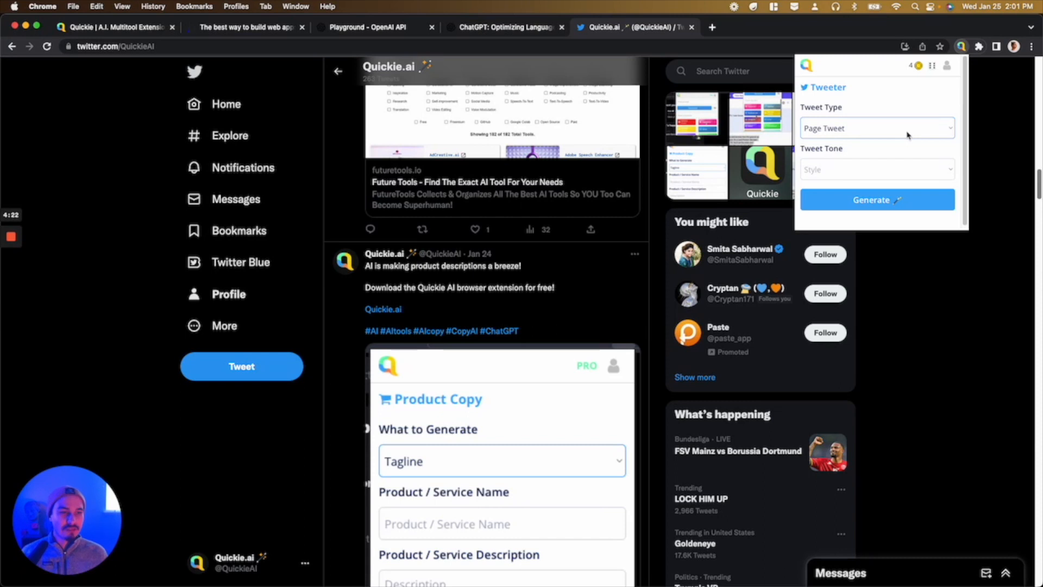
click(877, 128)
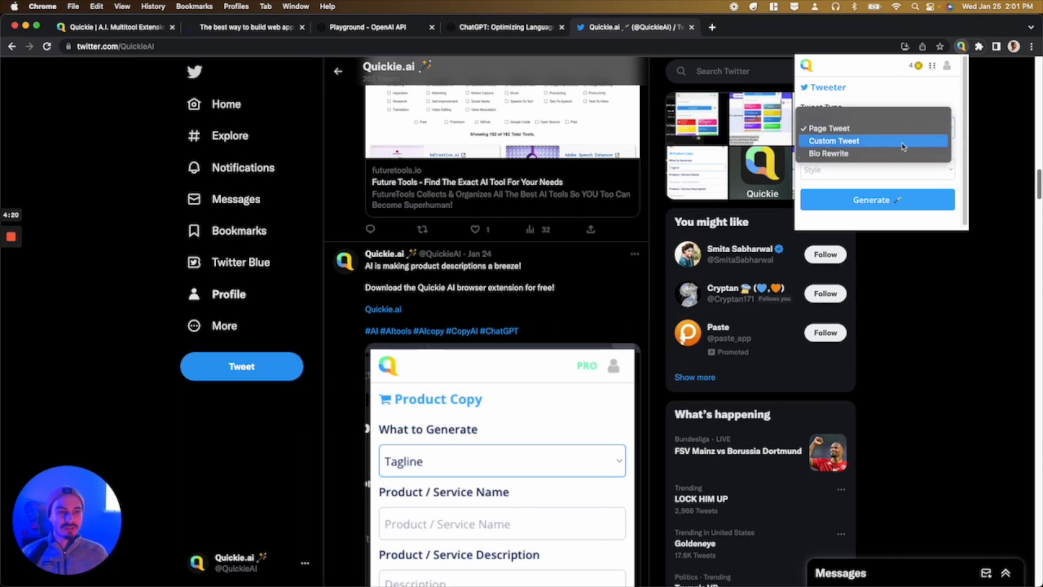
mouse_move(898, 144)
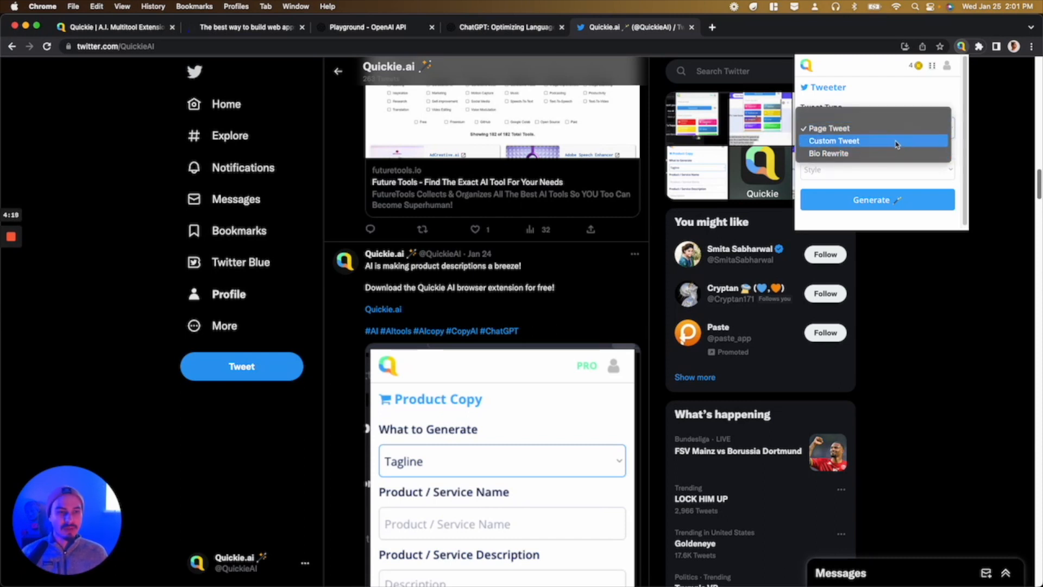
click(833, 140)
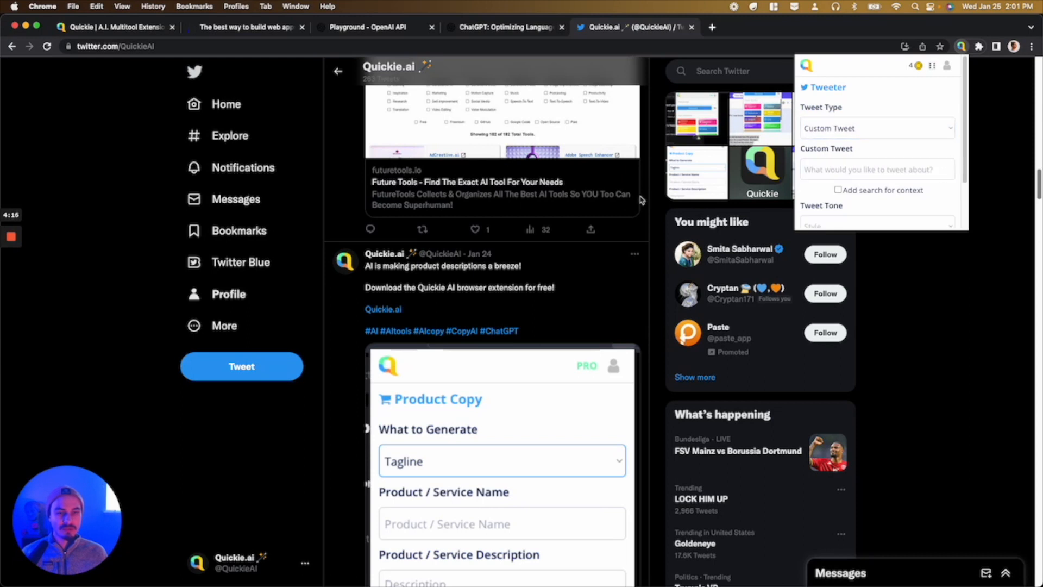
click(442, 265)
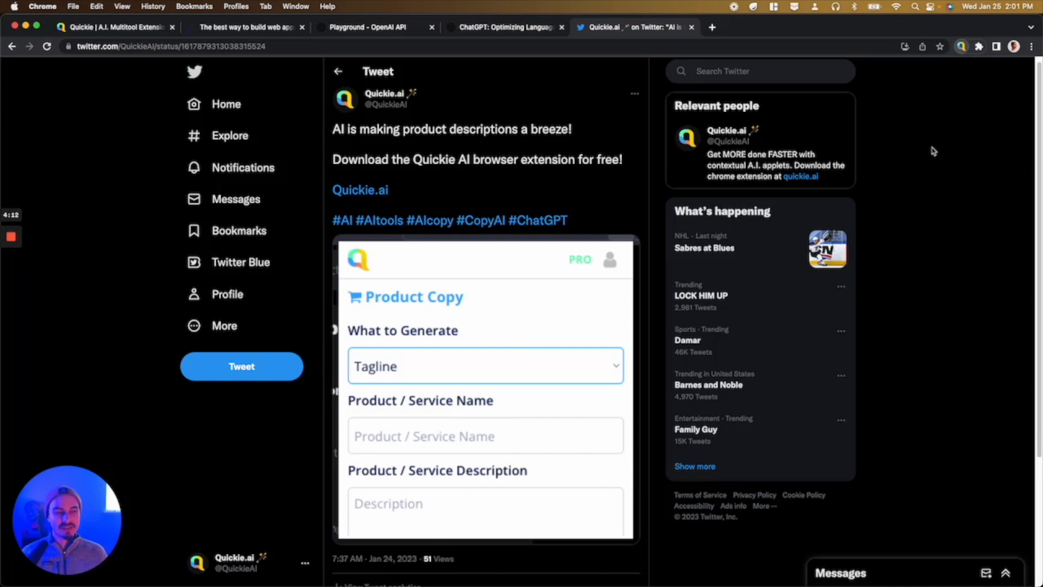
mouse_move(913, 103)
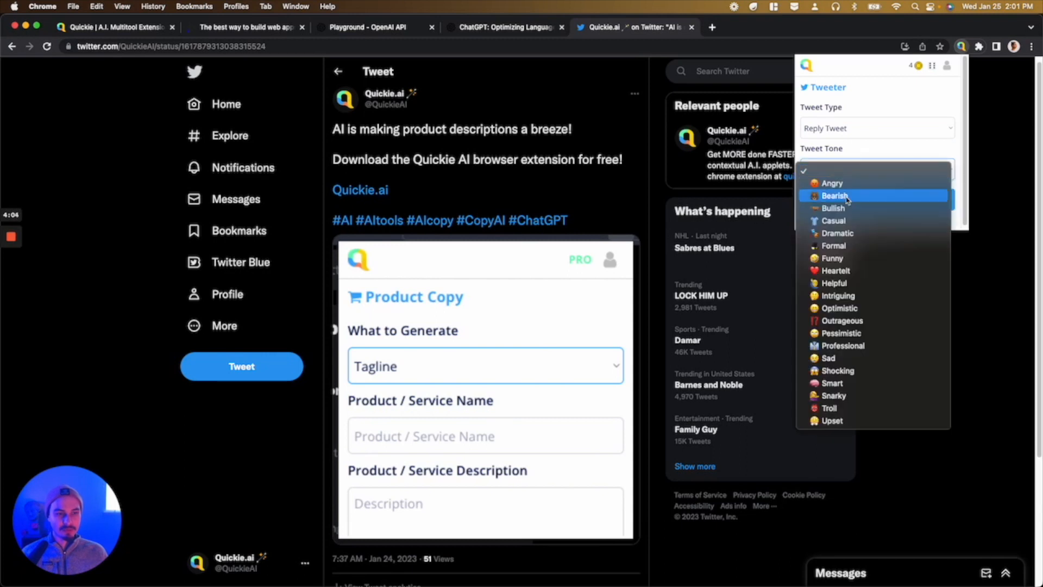
mouse_move(879, 159)
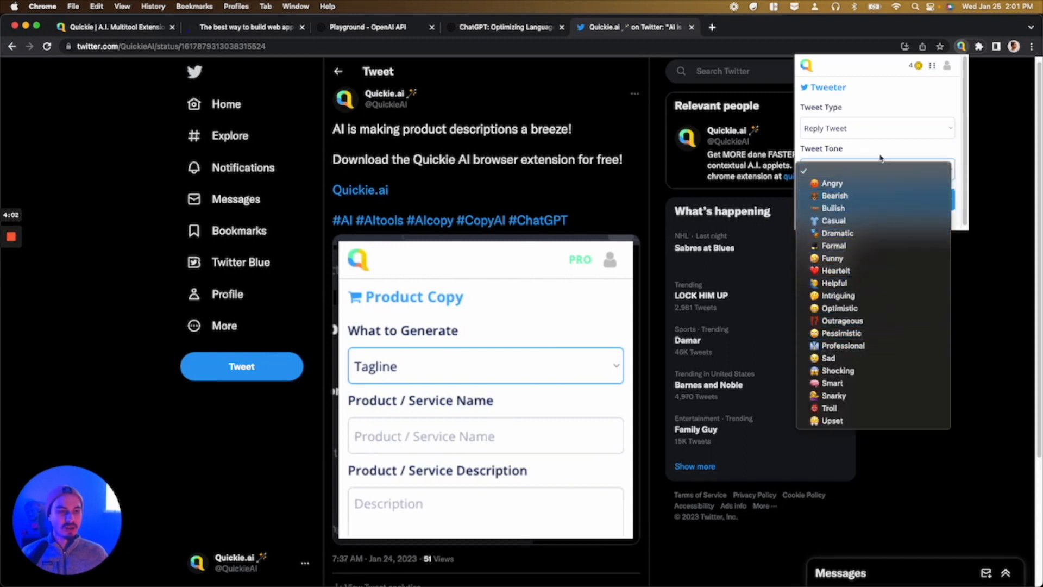
Step: Re-choose Custom Tweet in Tweeter, then switch to the Quickie AI website homepage
click(877, 170)
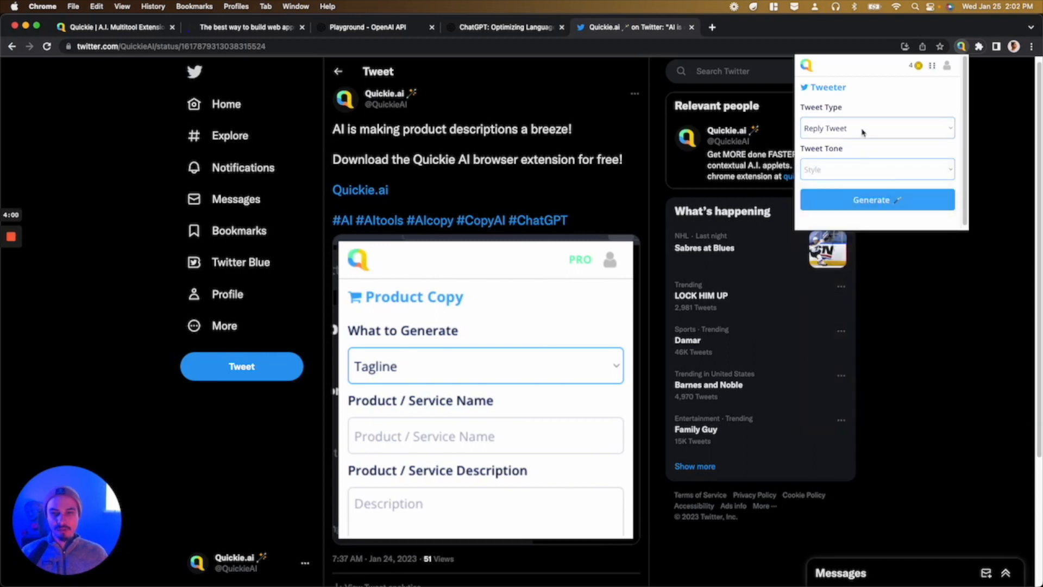
click(875, 128)
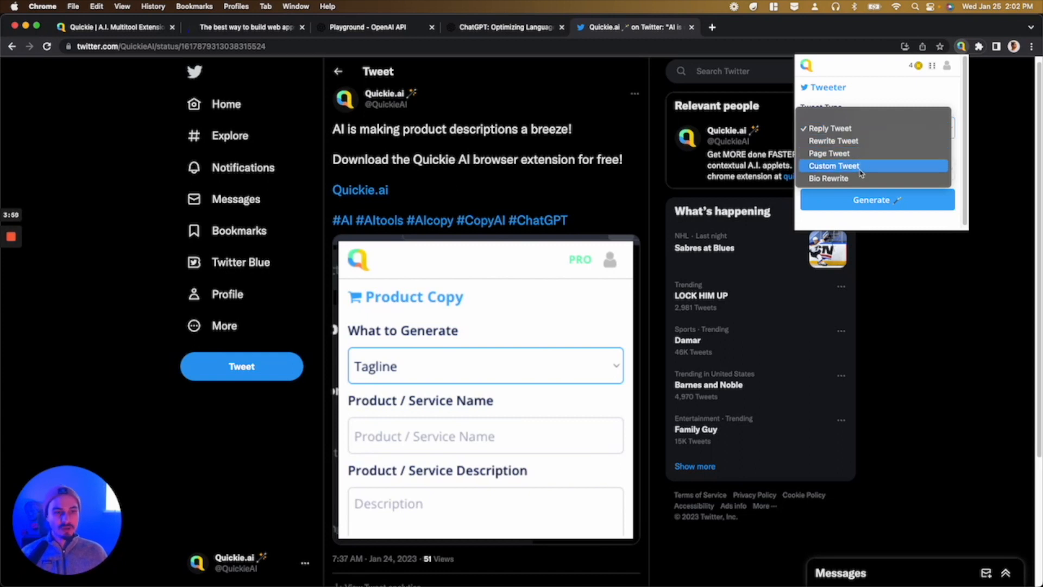
click(834, 165)
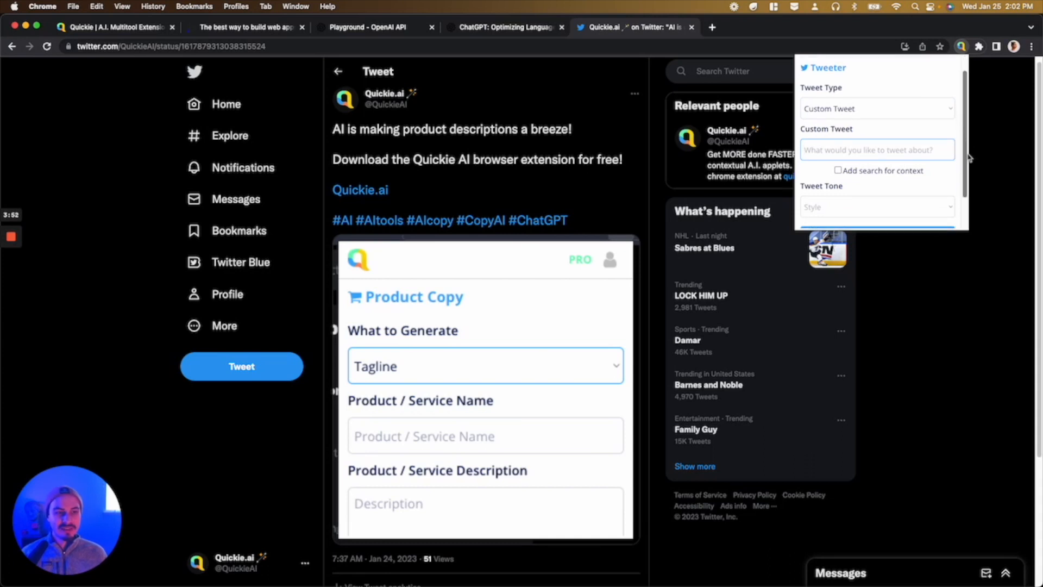
click(113, 27)
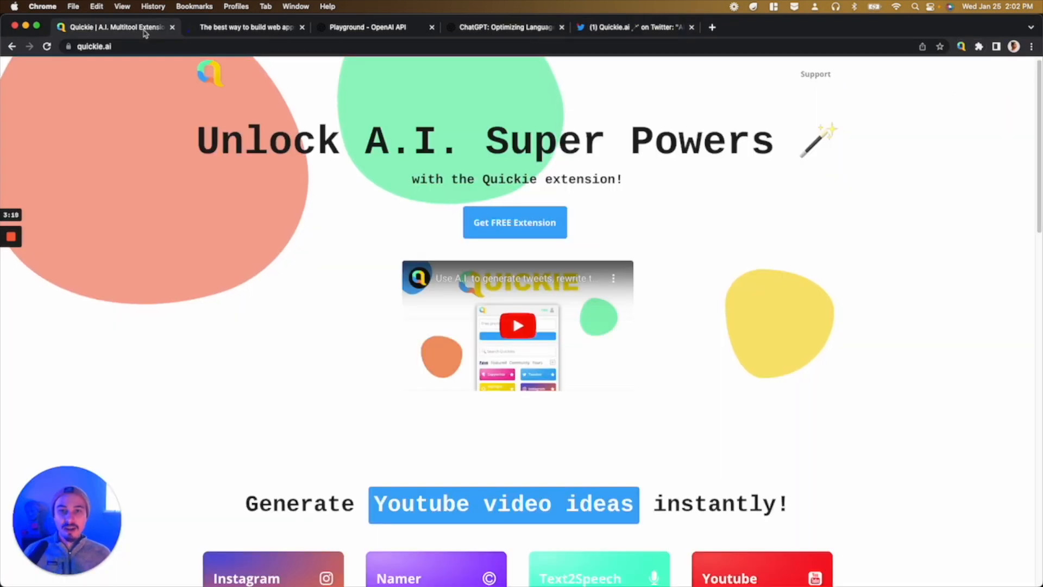